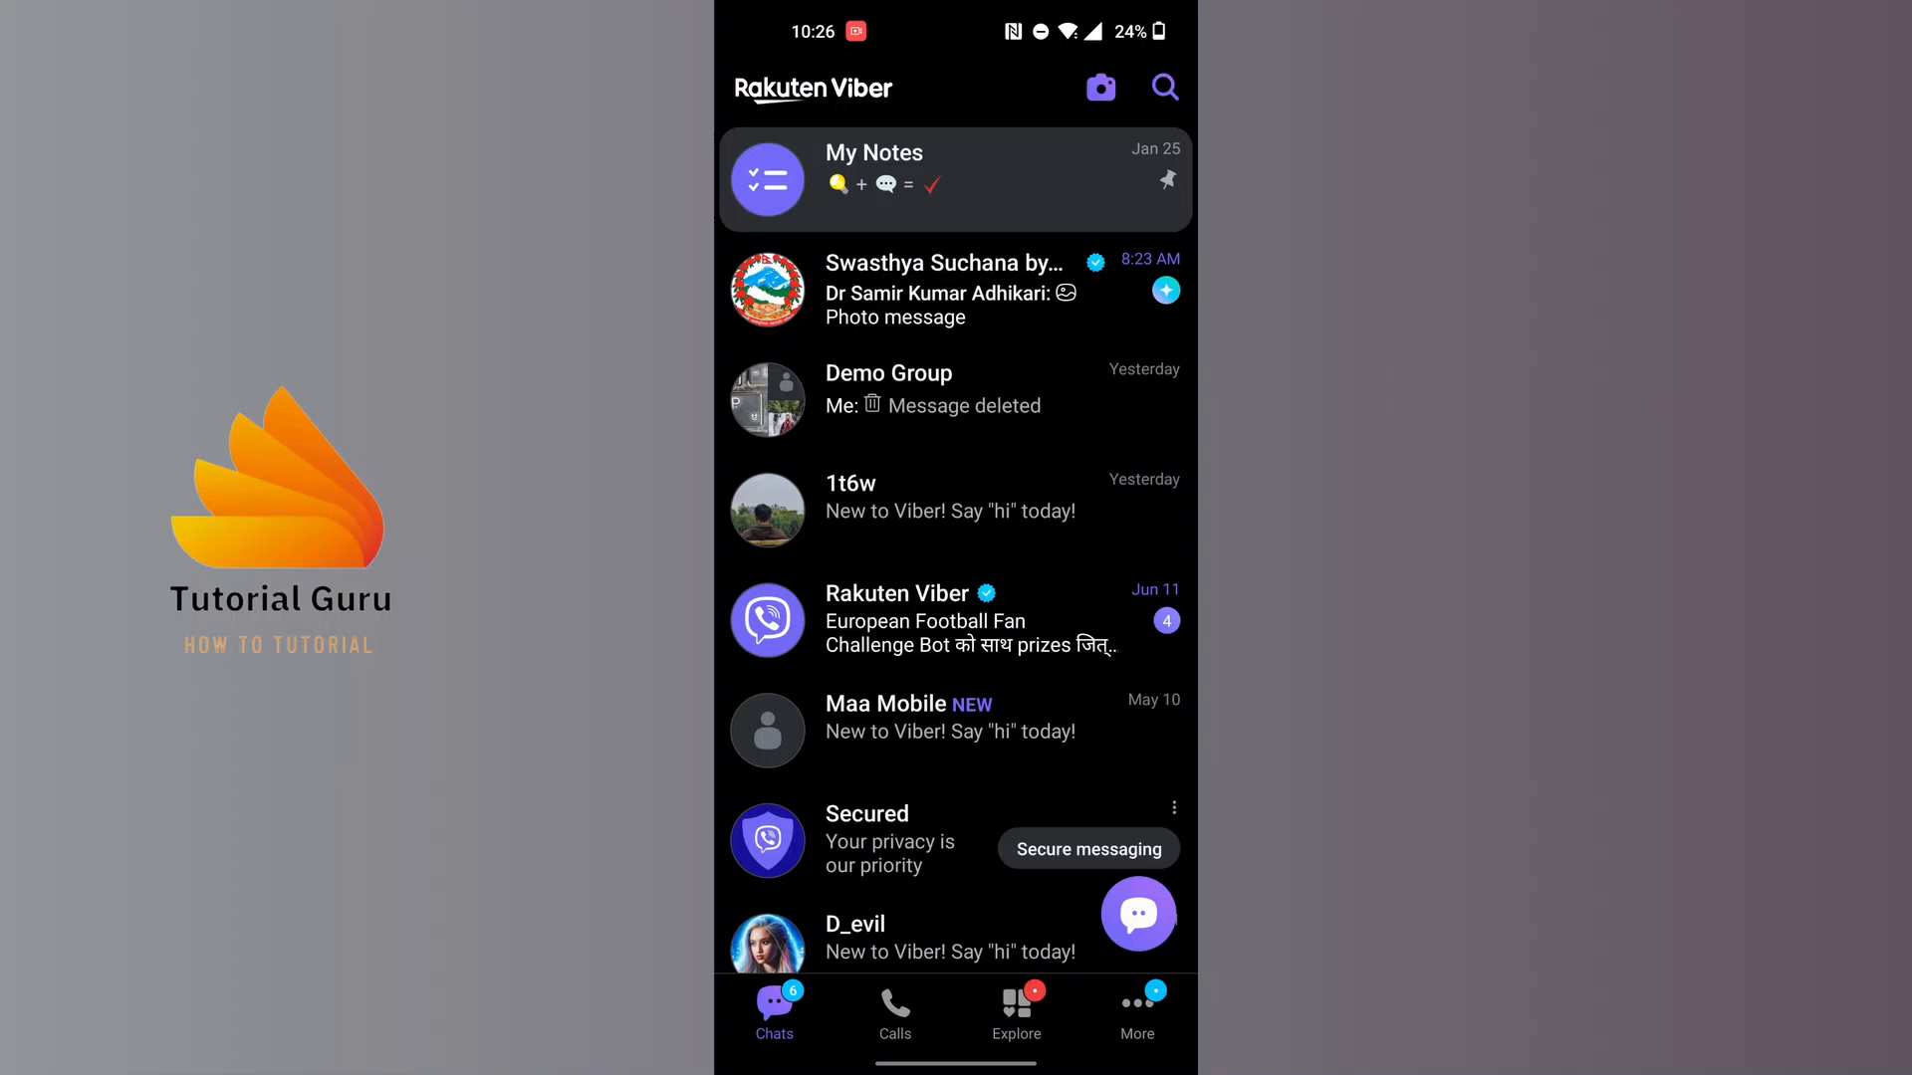
Check Recents under Calls, return to Contacts and scroll to Barai in the B section.
left_click(897, 1011)
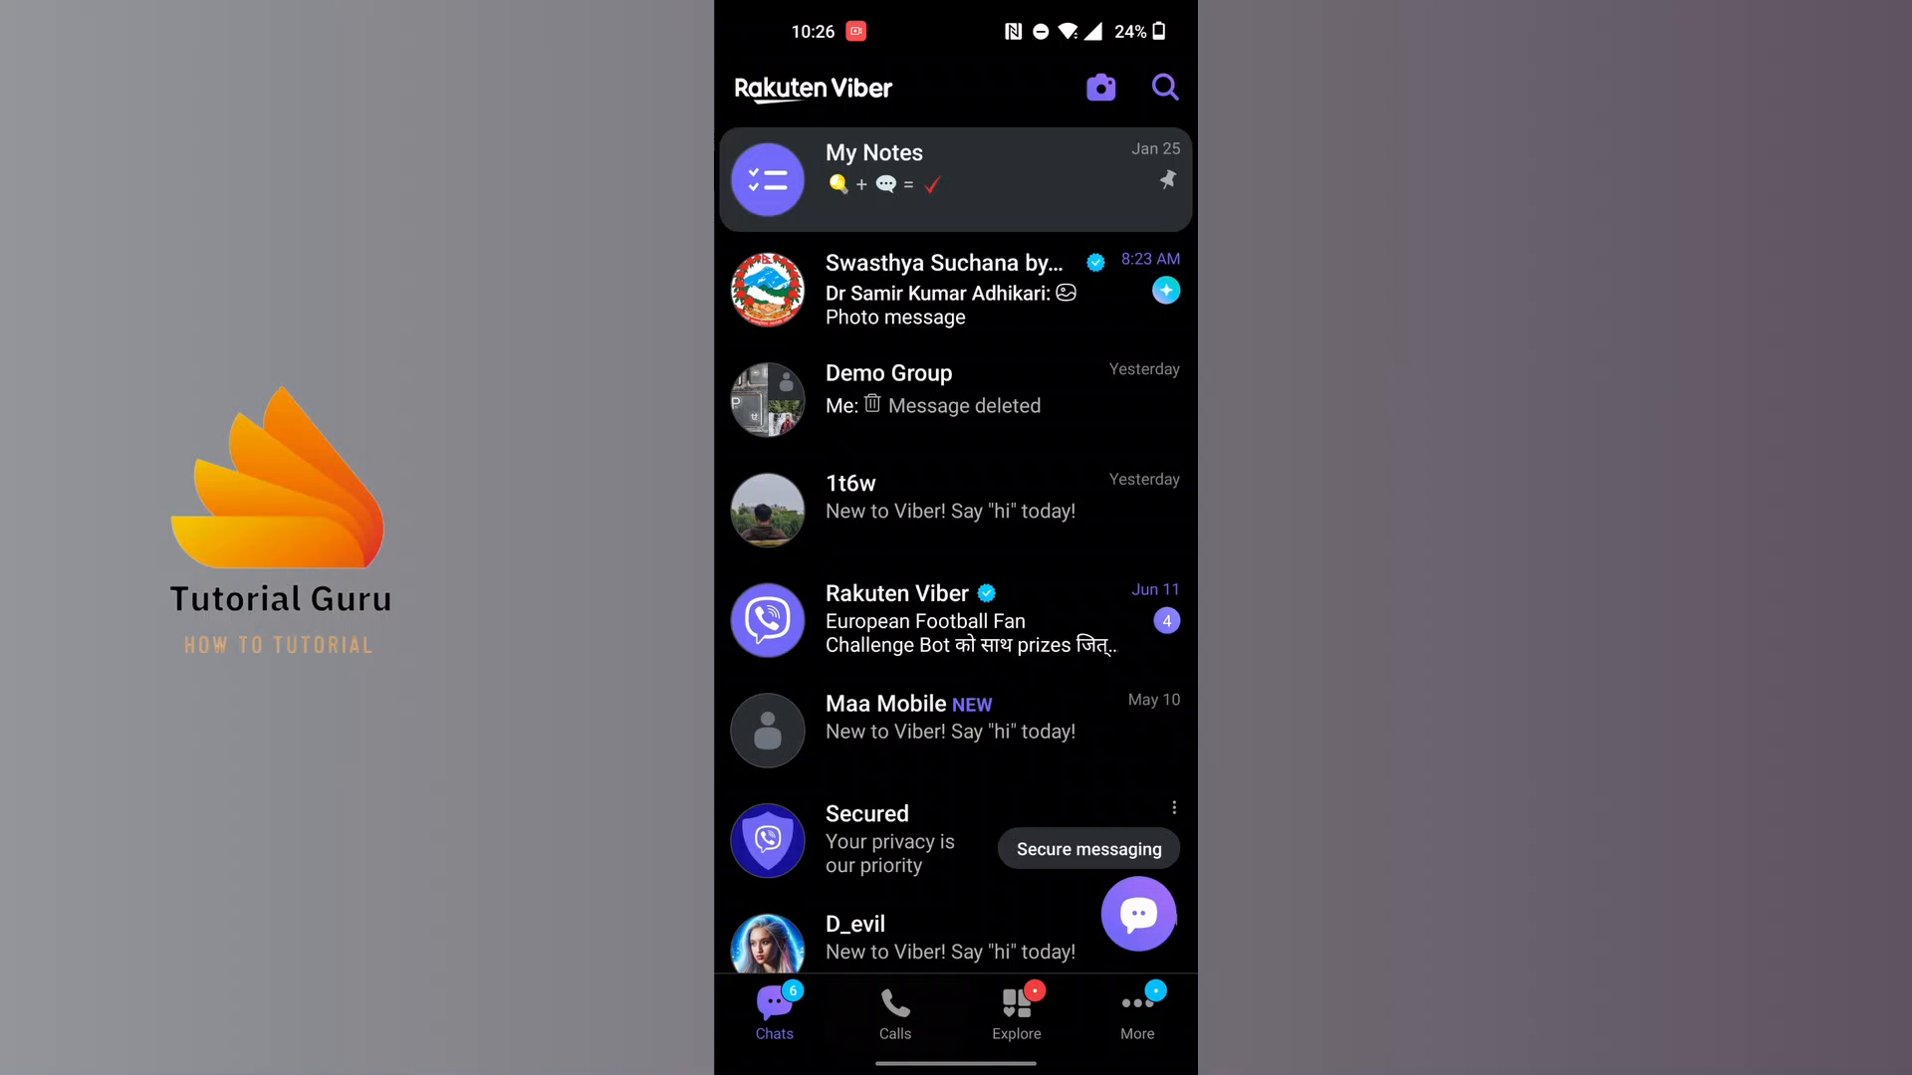
left_click(894, 1010)
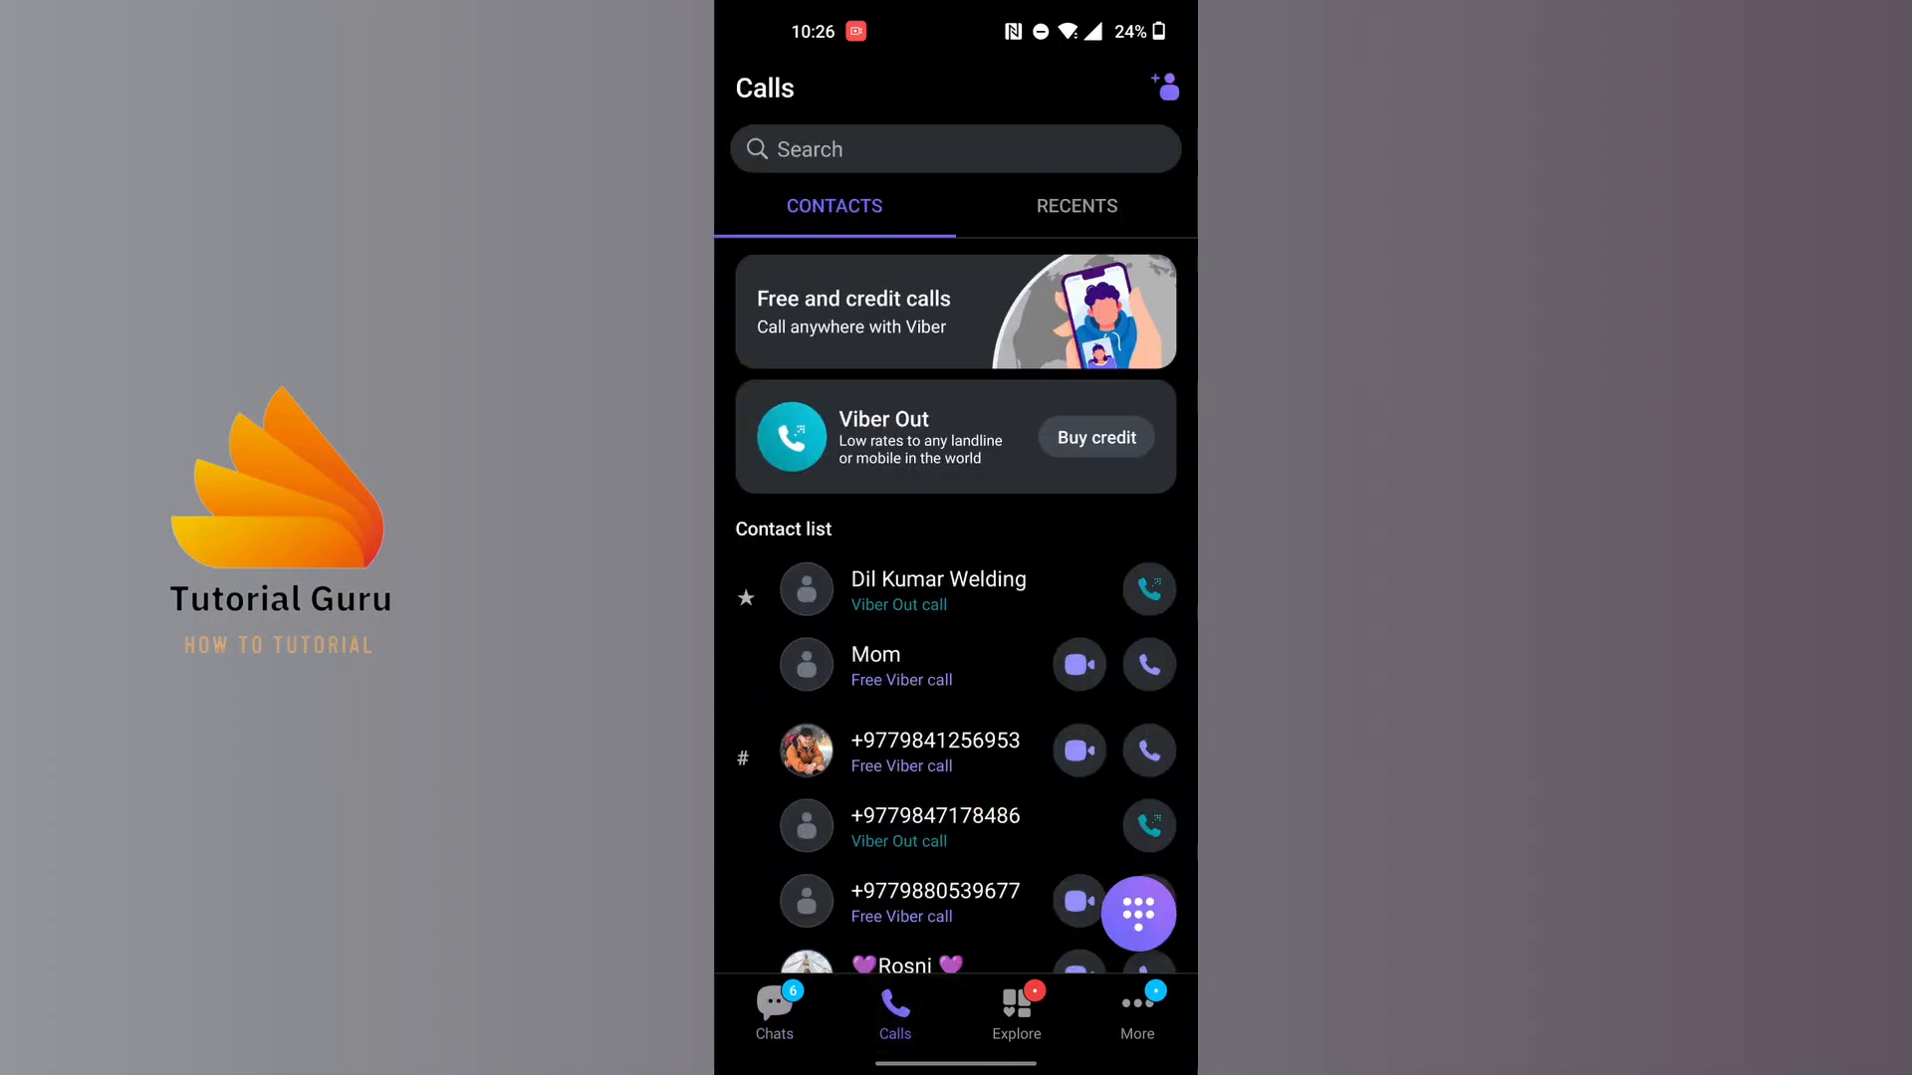
left_click(1076, 205)
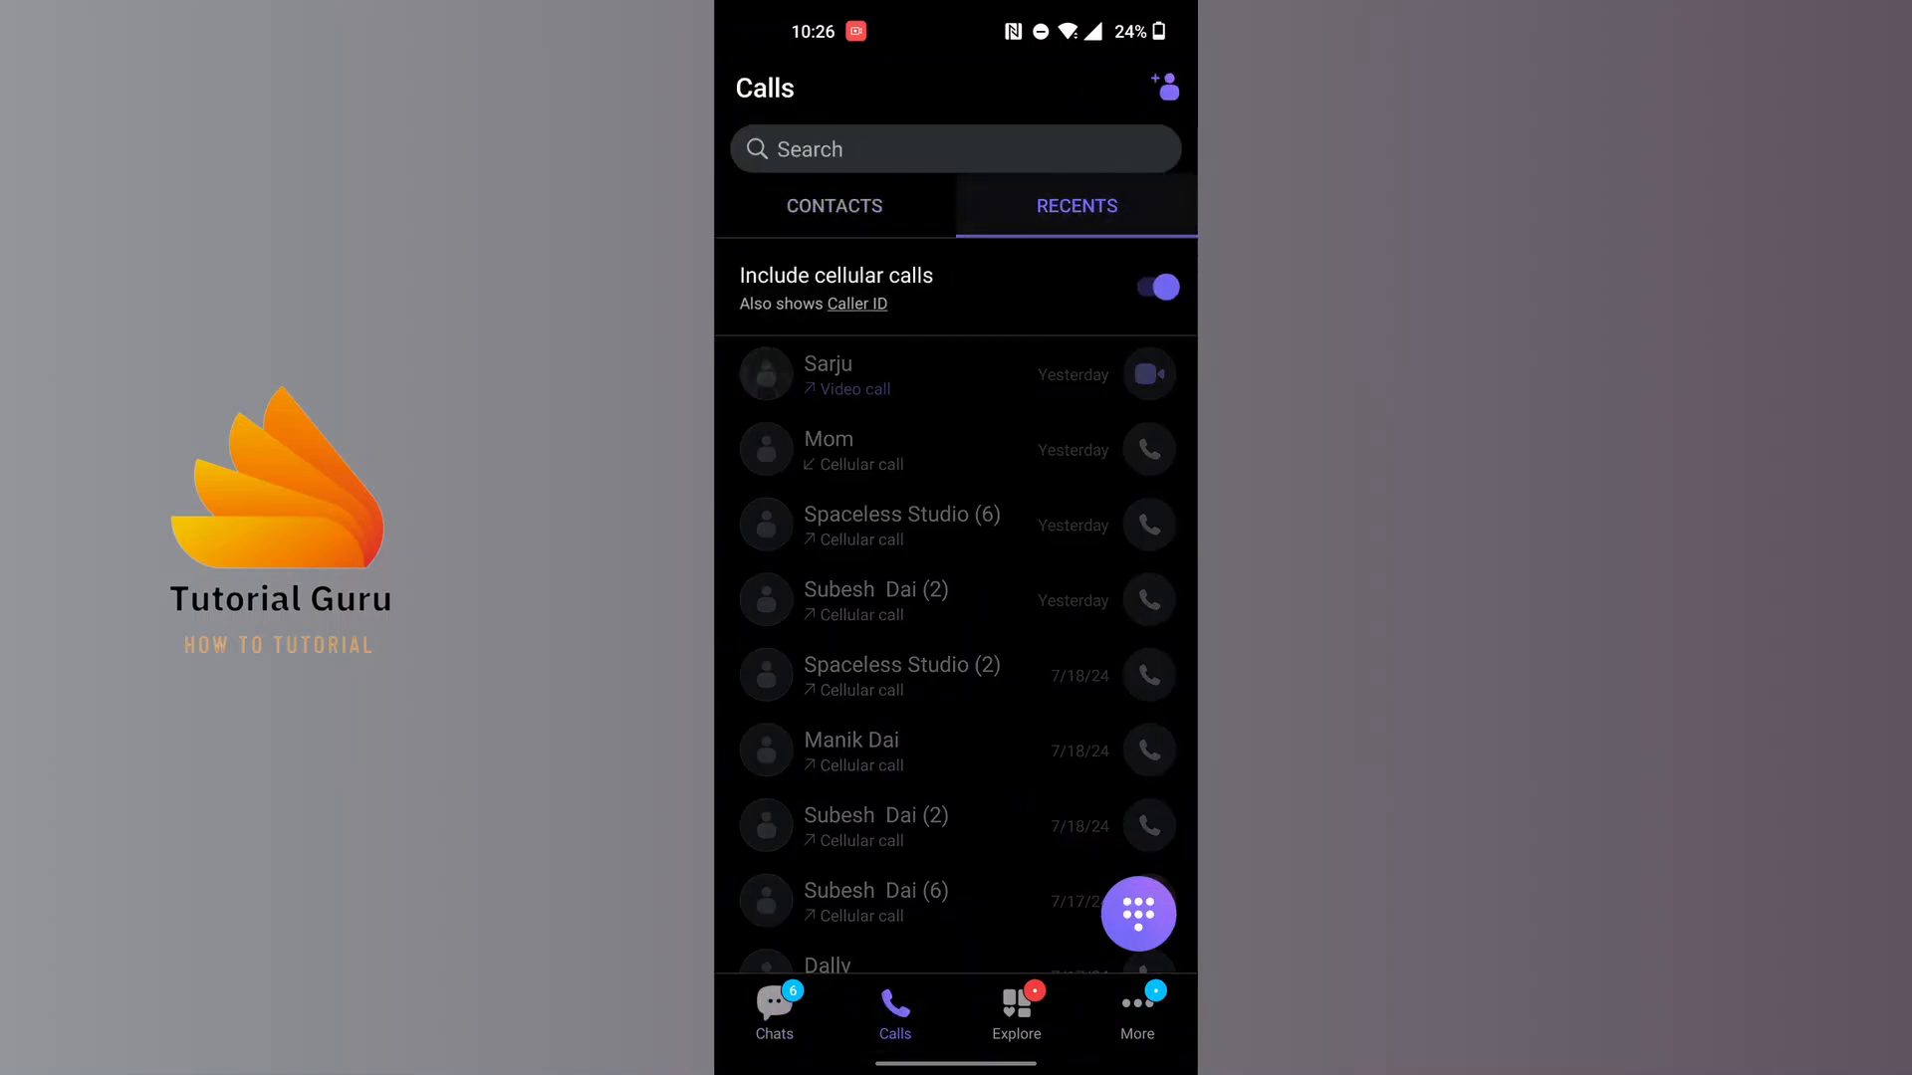
left_click(832, 205)
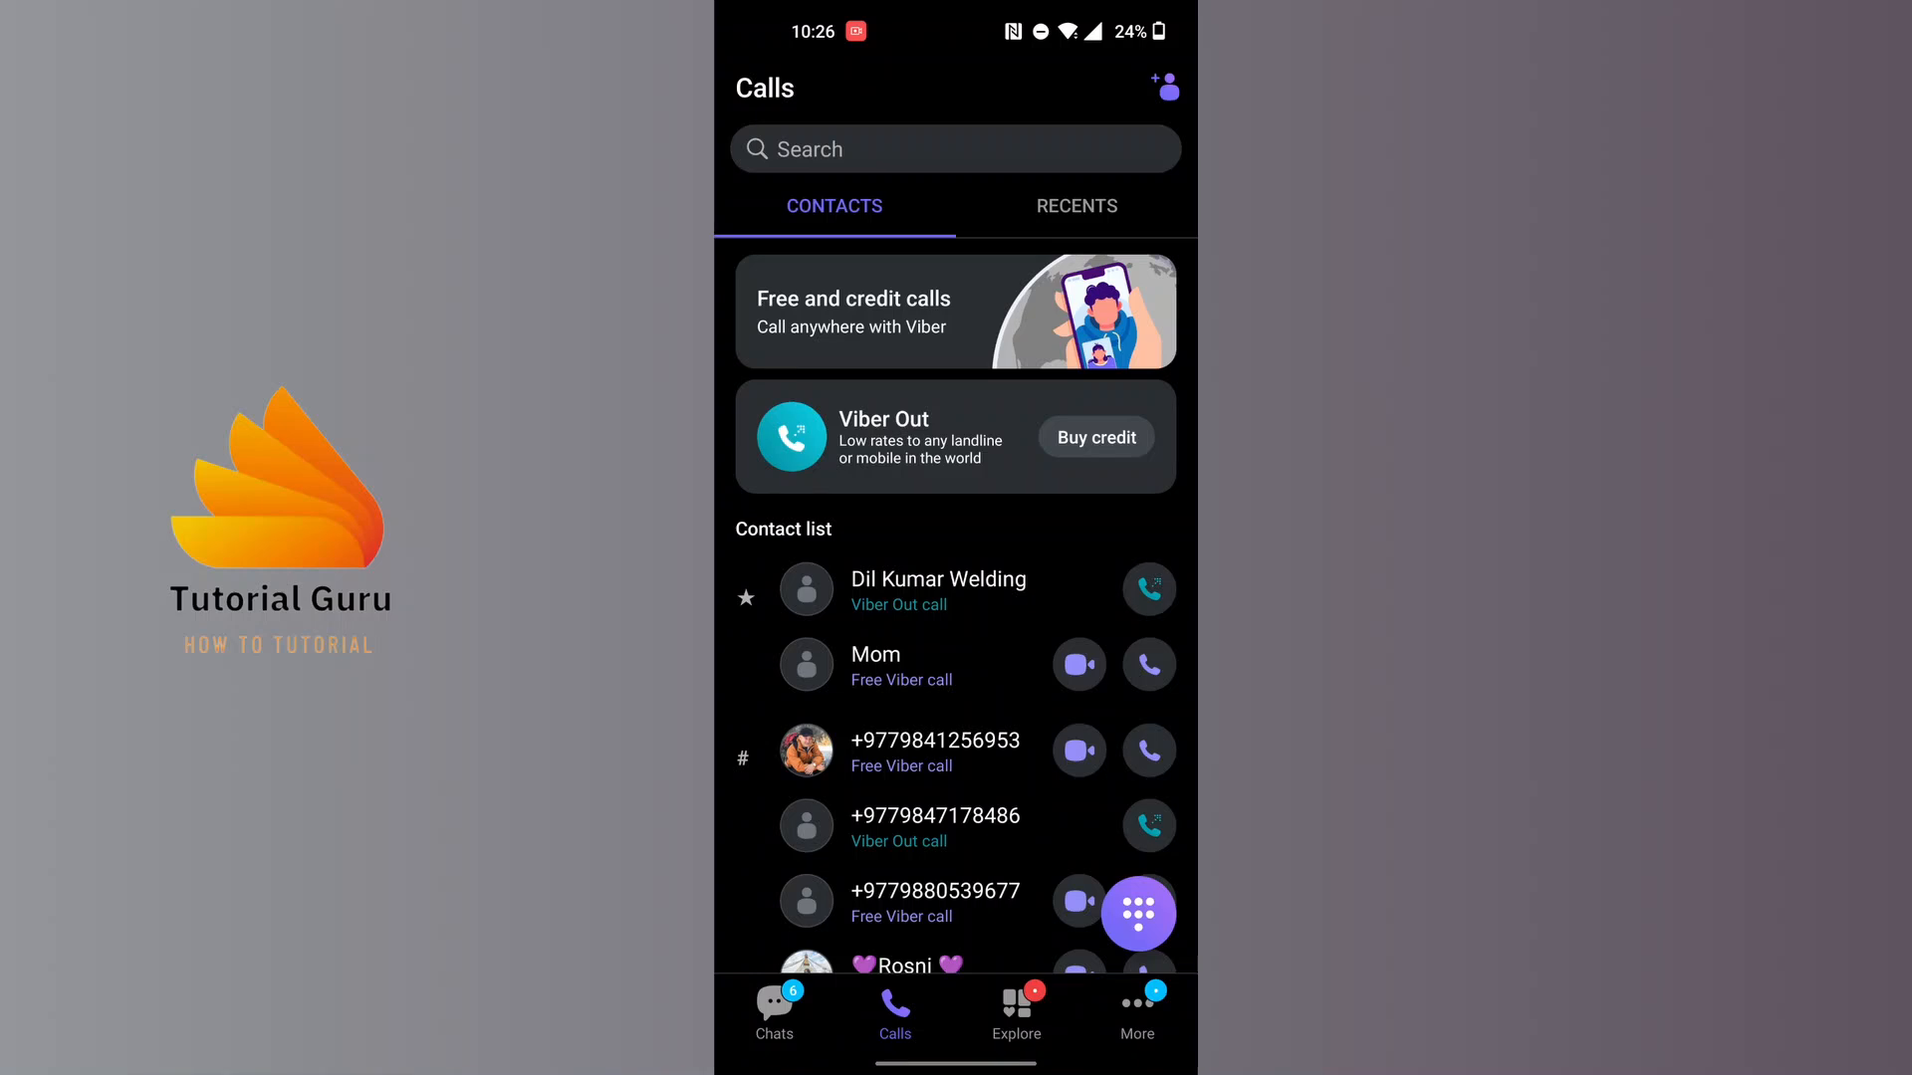
scroll("down", 3)
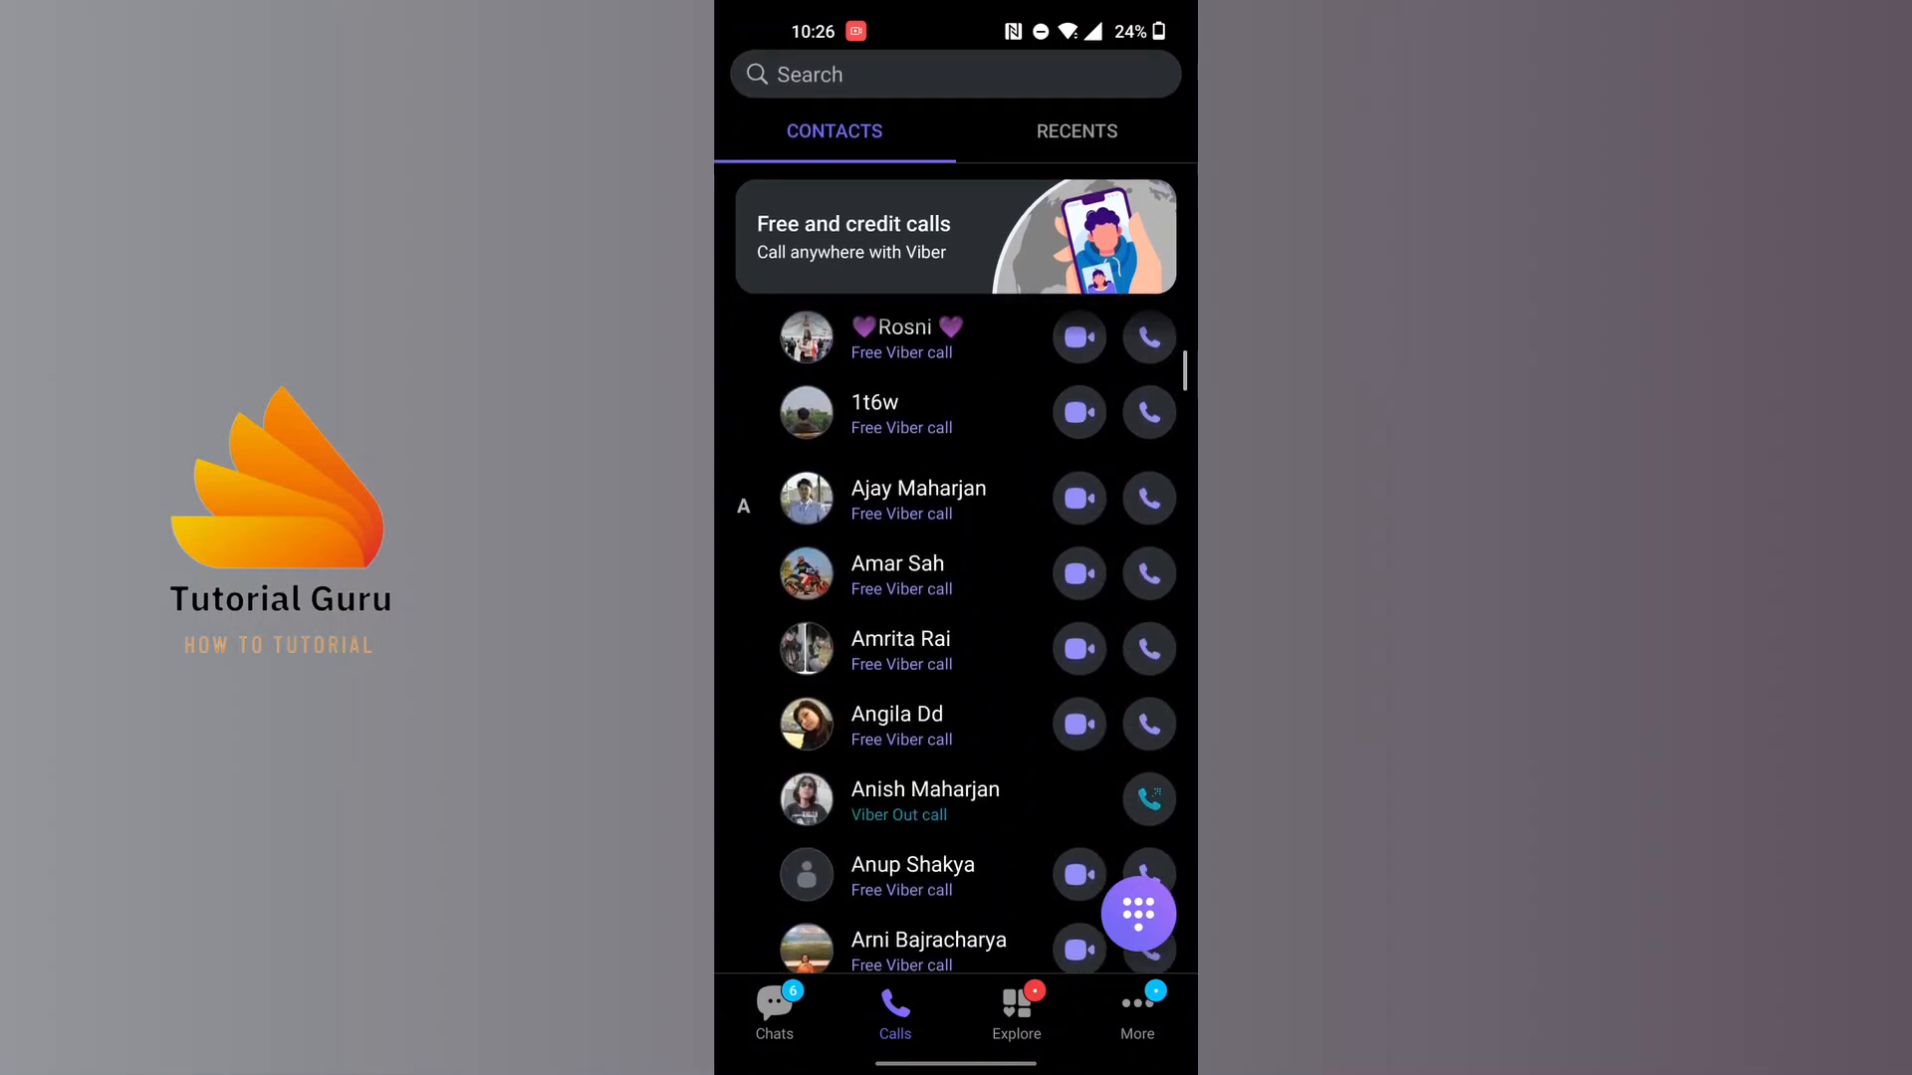
scroll("down", 3)
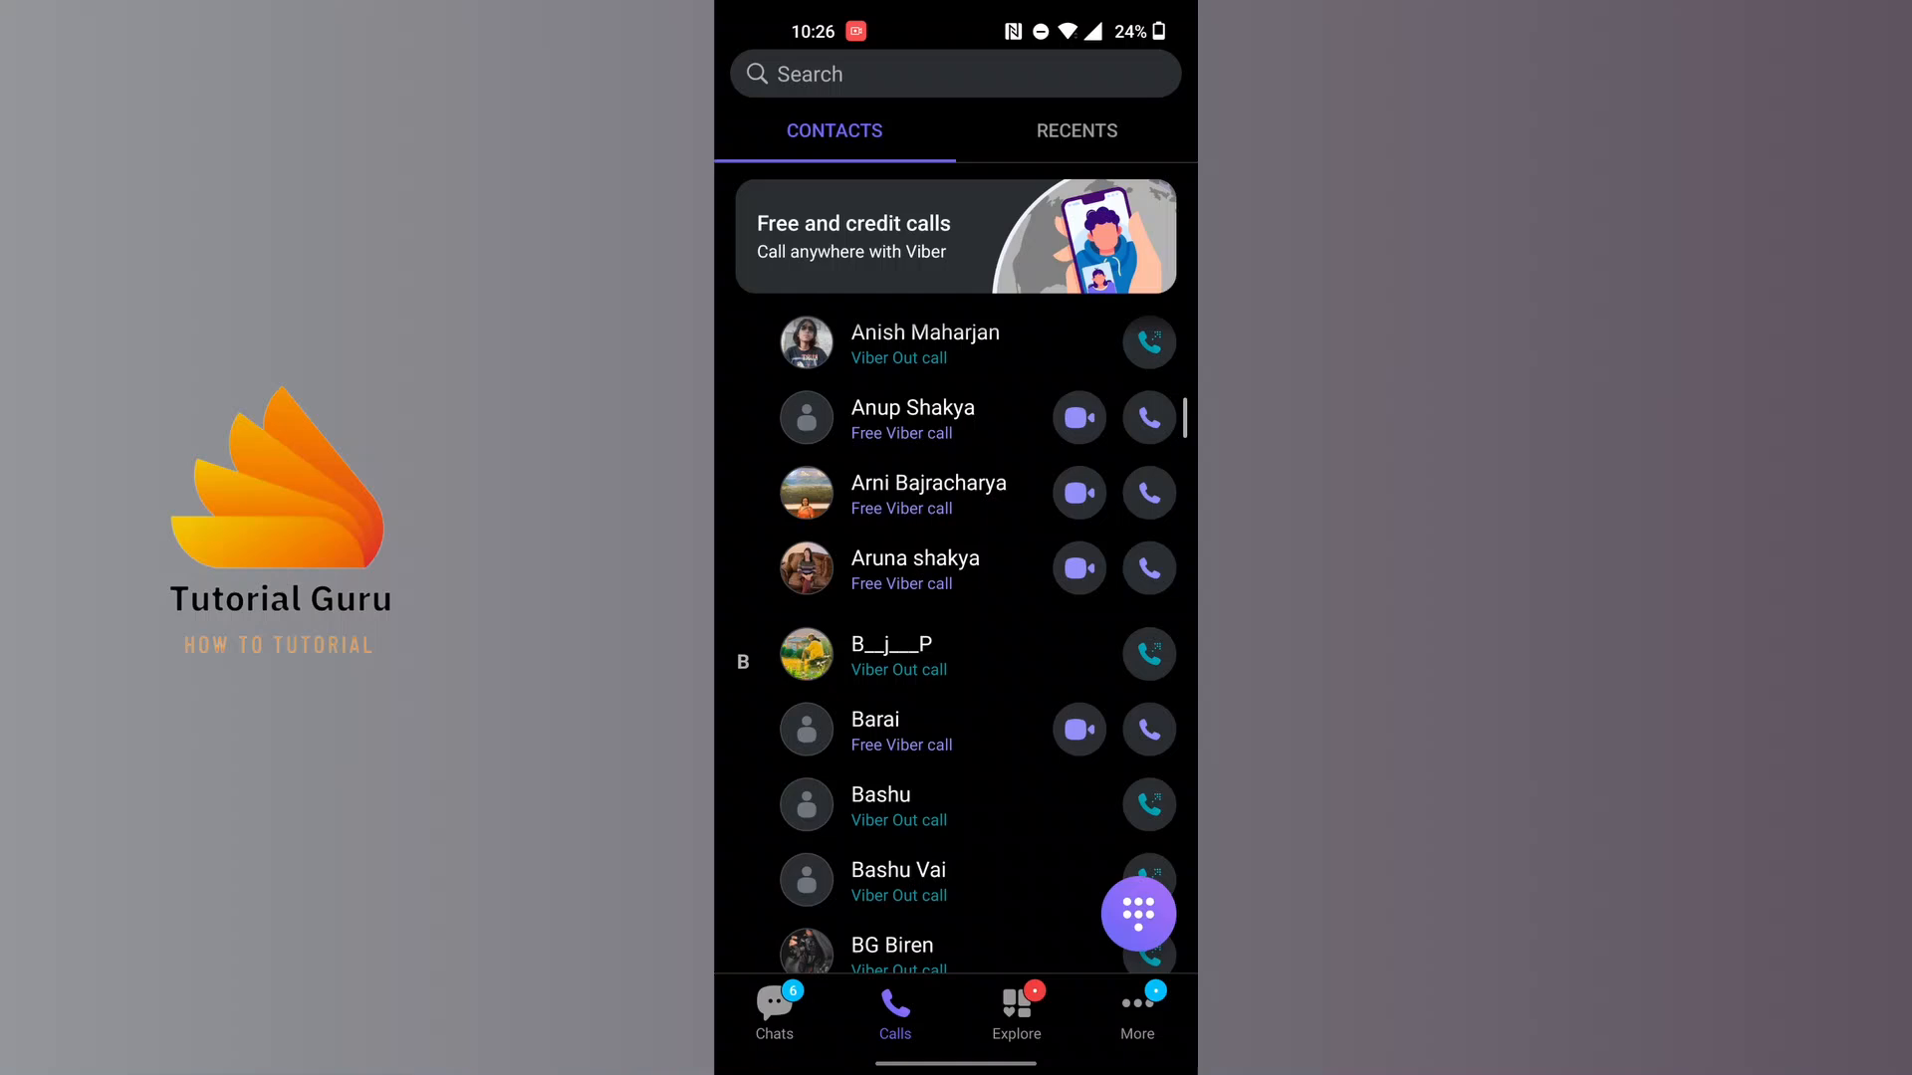
Choose Contact info from Barai's options sheet to view his full details.
left_click(889, 729)
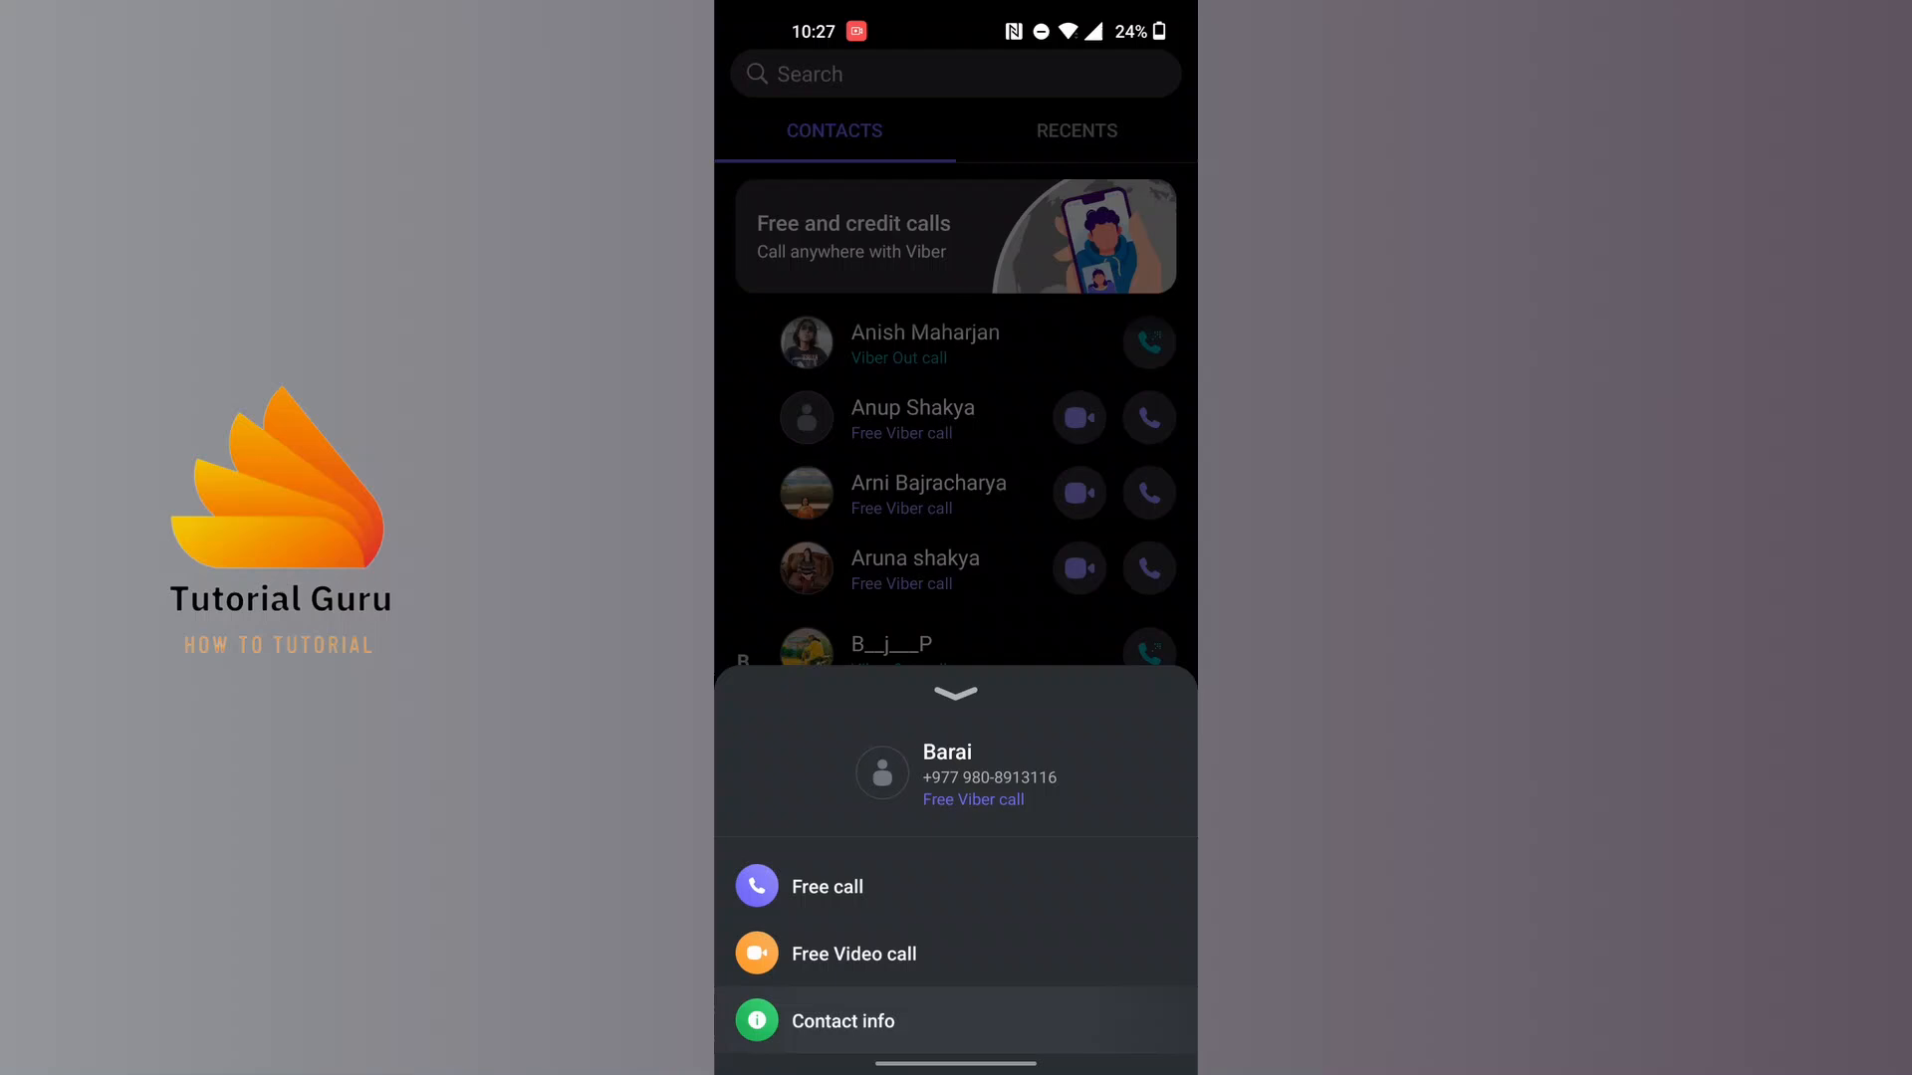
left_click(842, 1020)
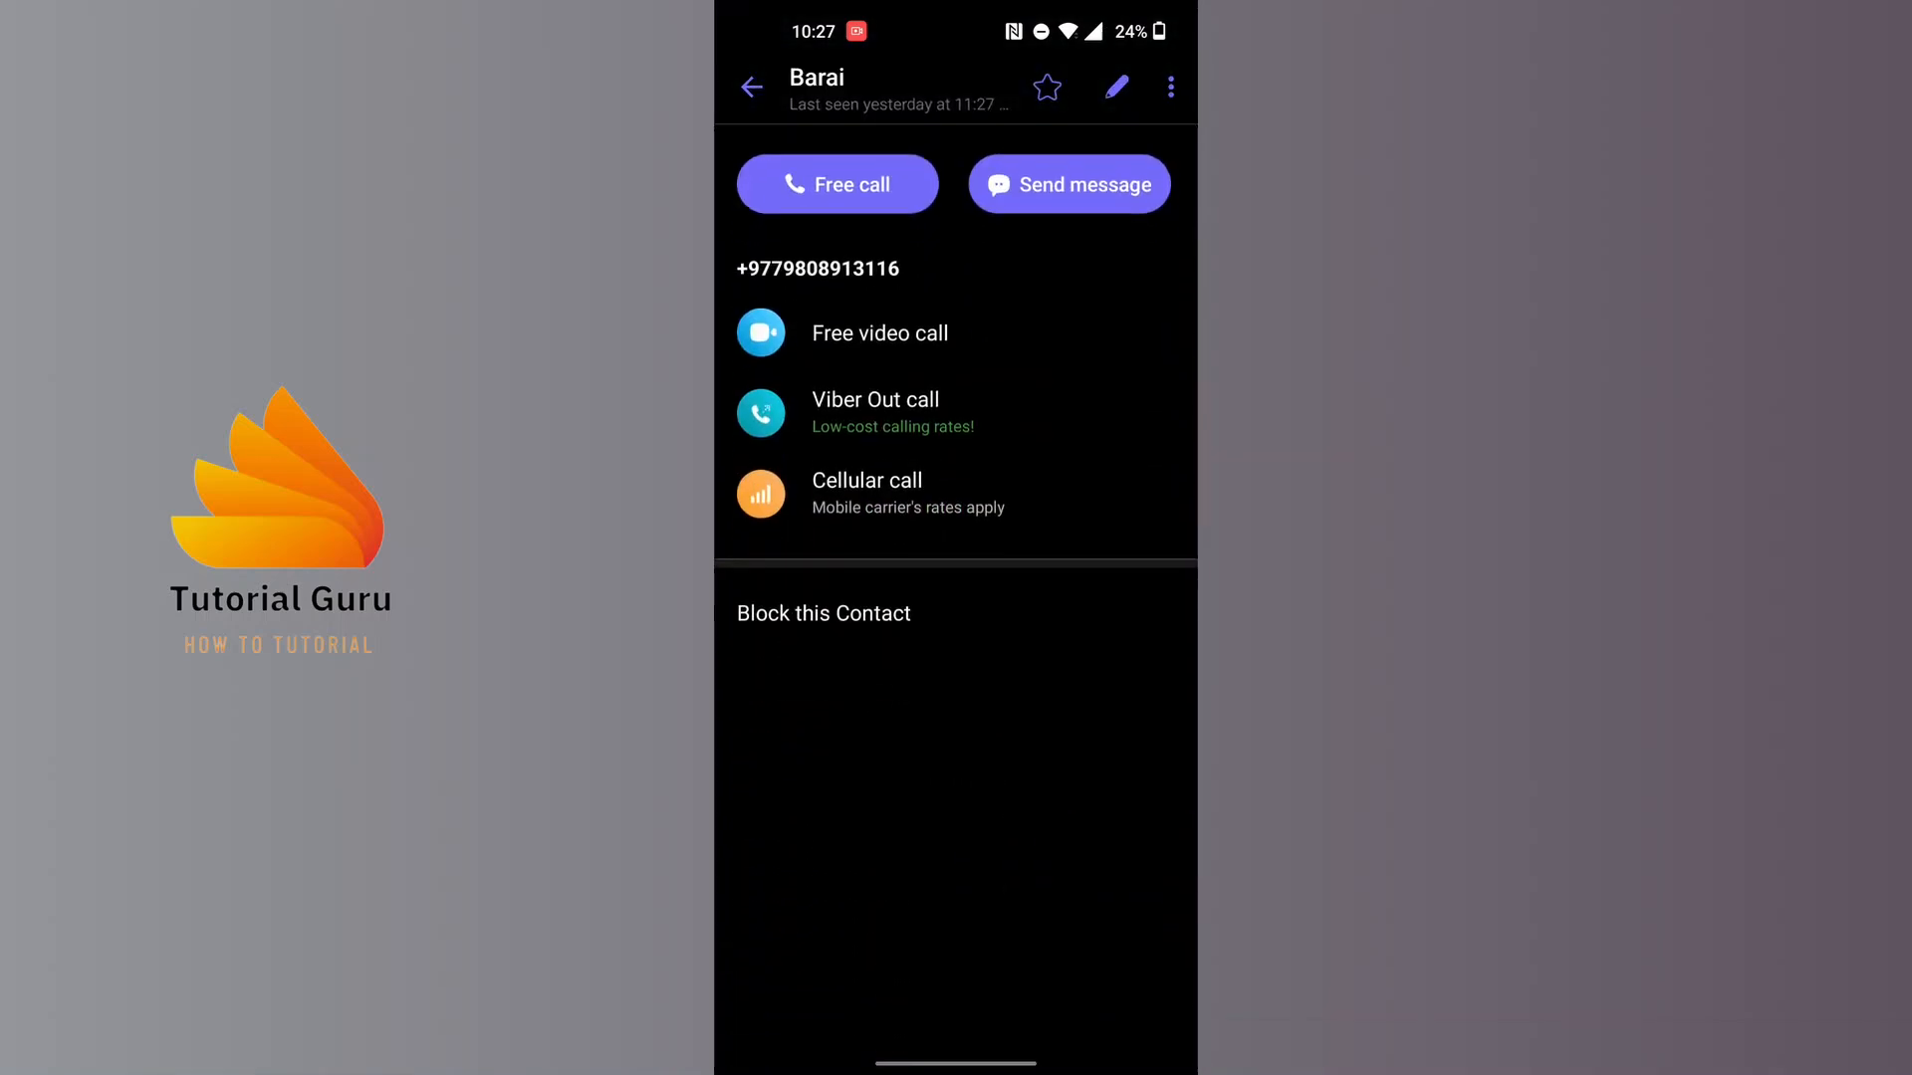
scroll("down", 3)
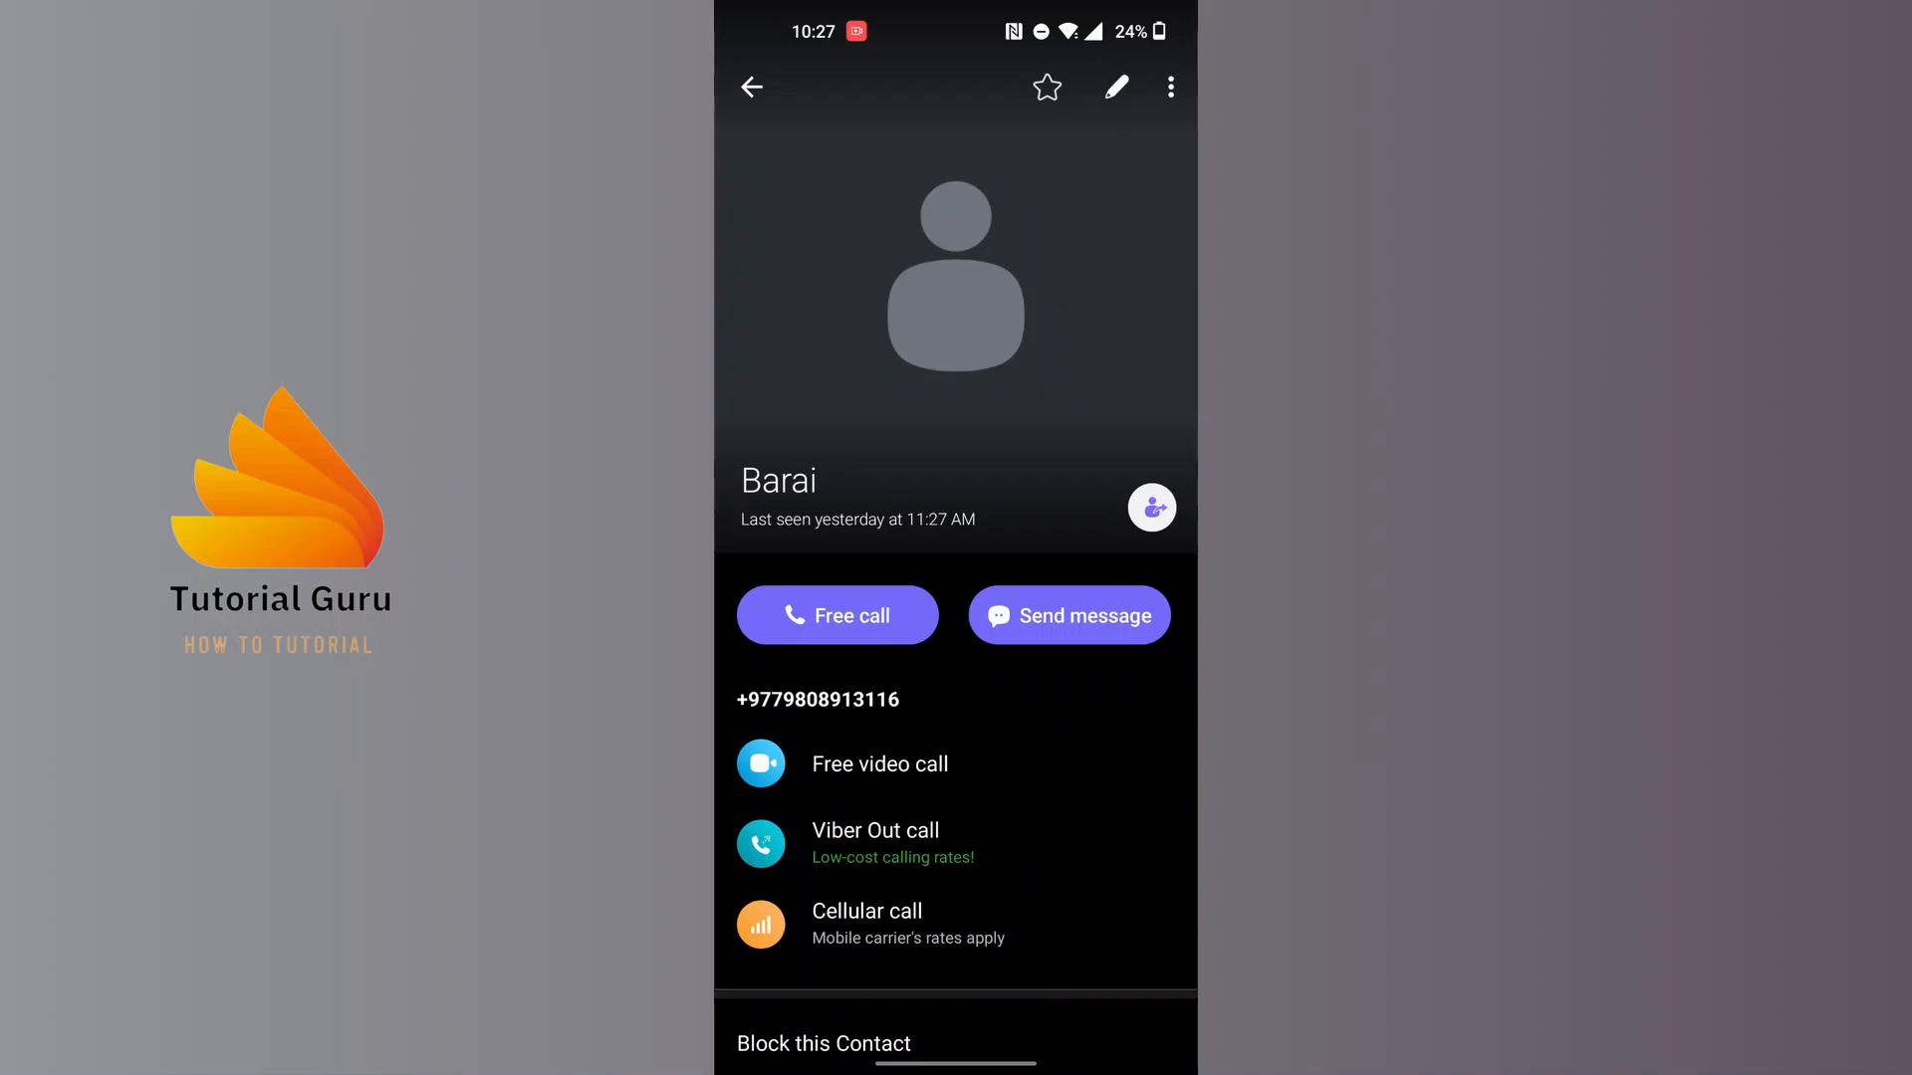
Edit Barai via the pencil icon and expand the extra name fields with the chevron.
left_click(1115, 87)
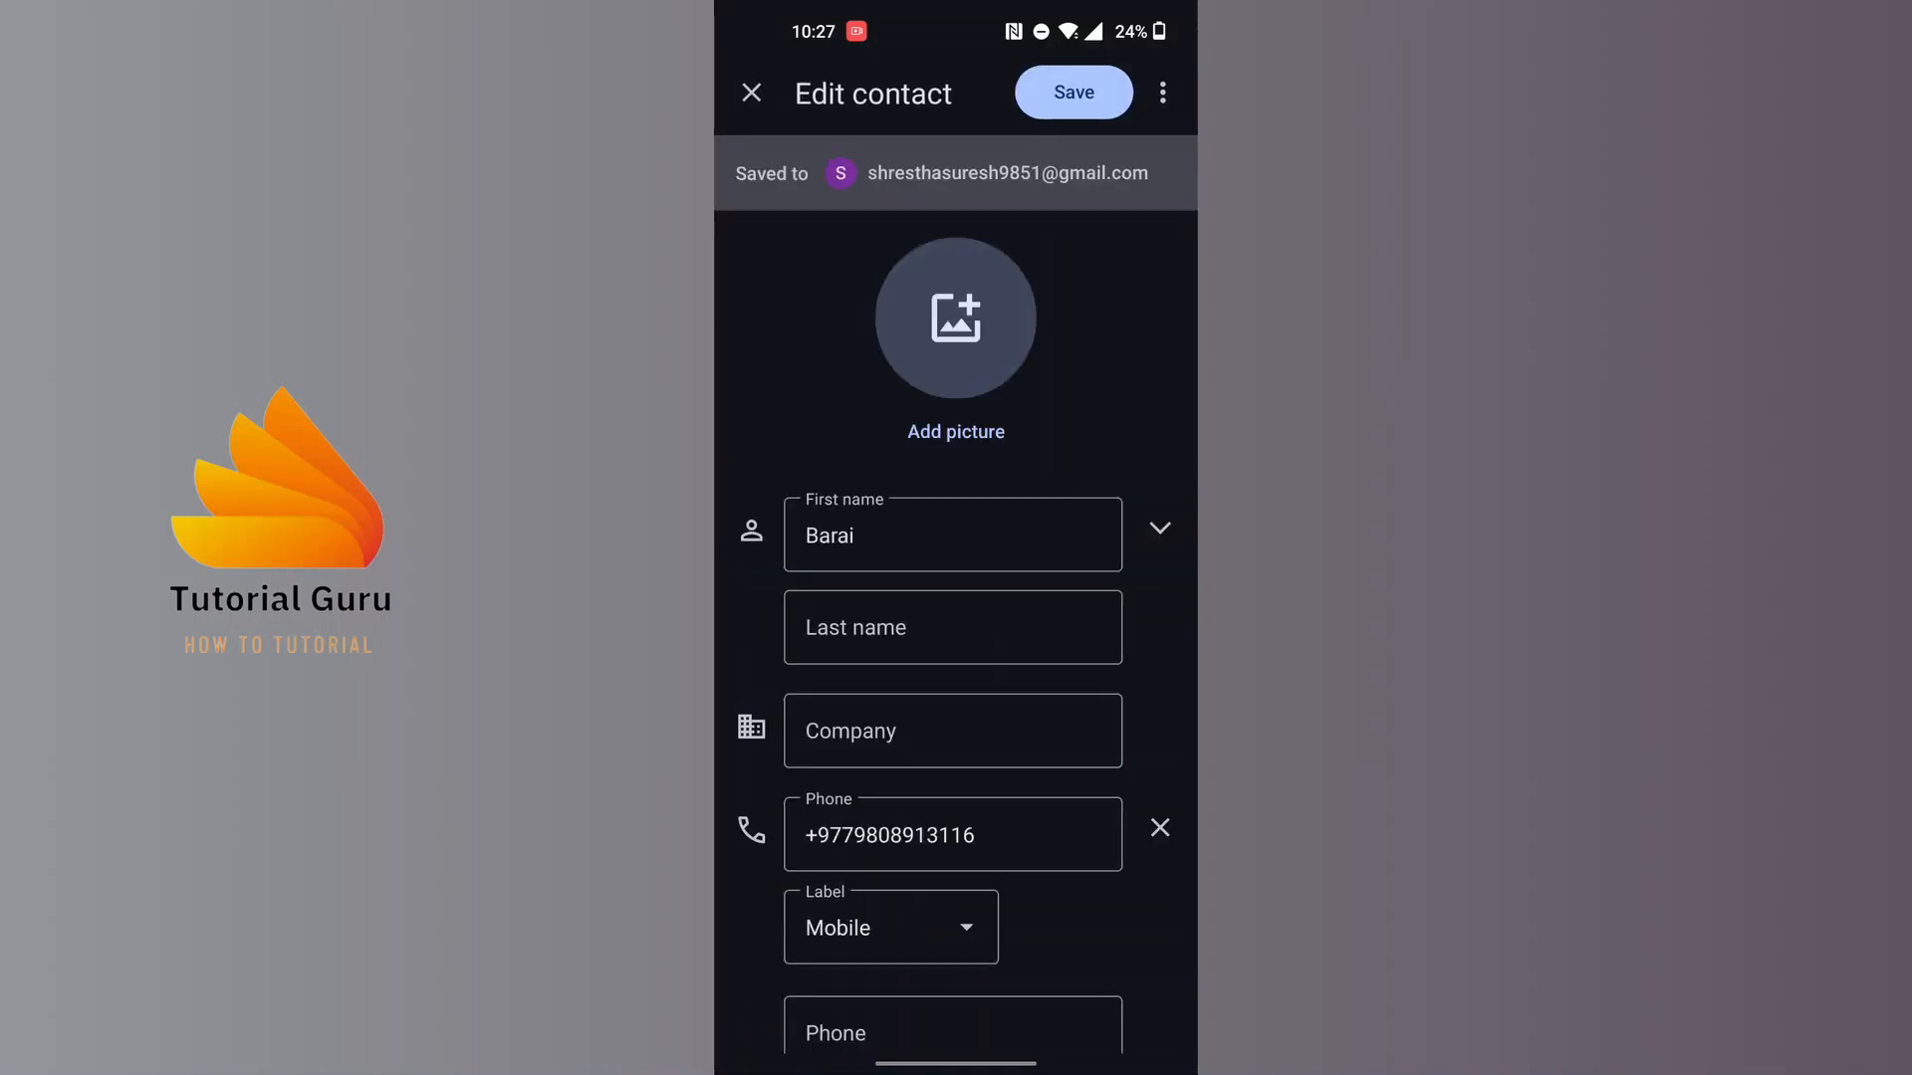
scroll("down", 3)
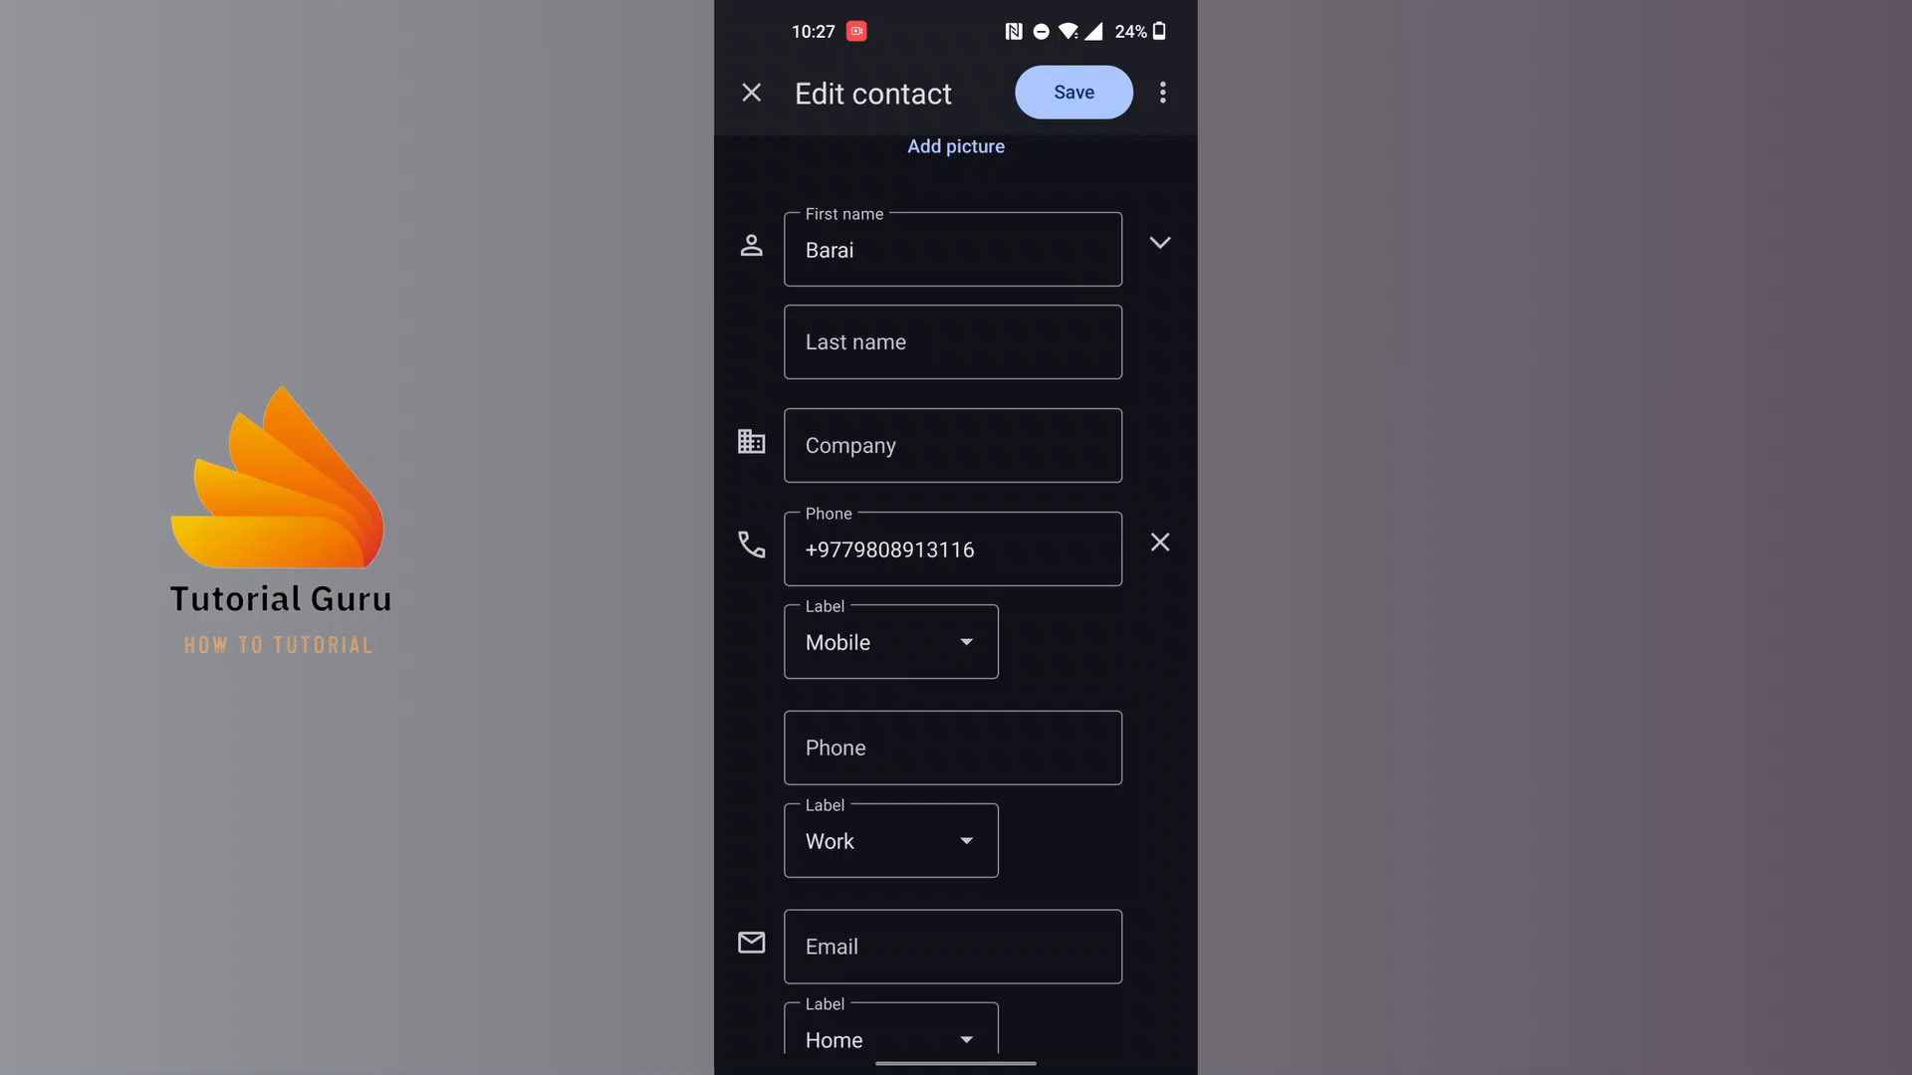
scroll("down", 3)
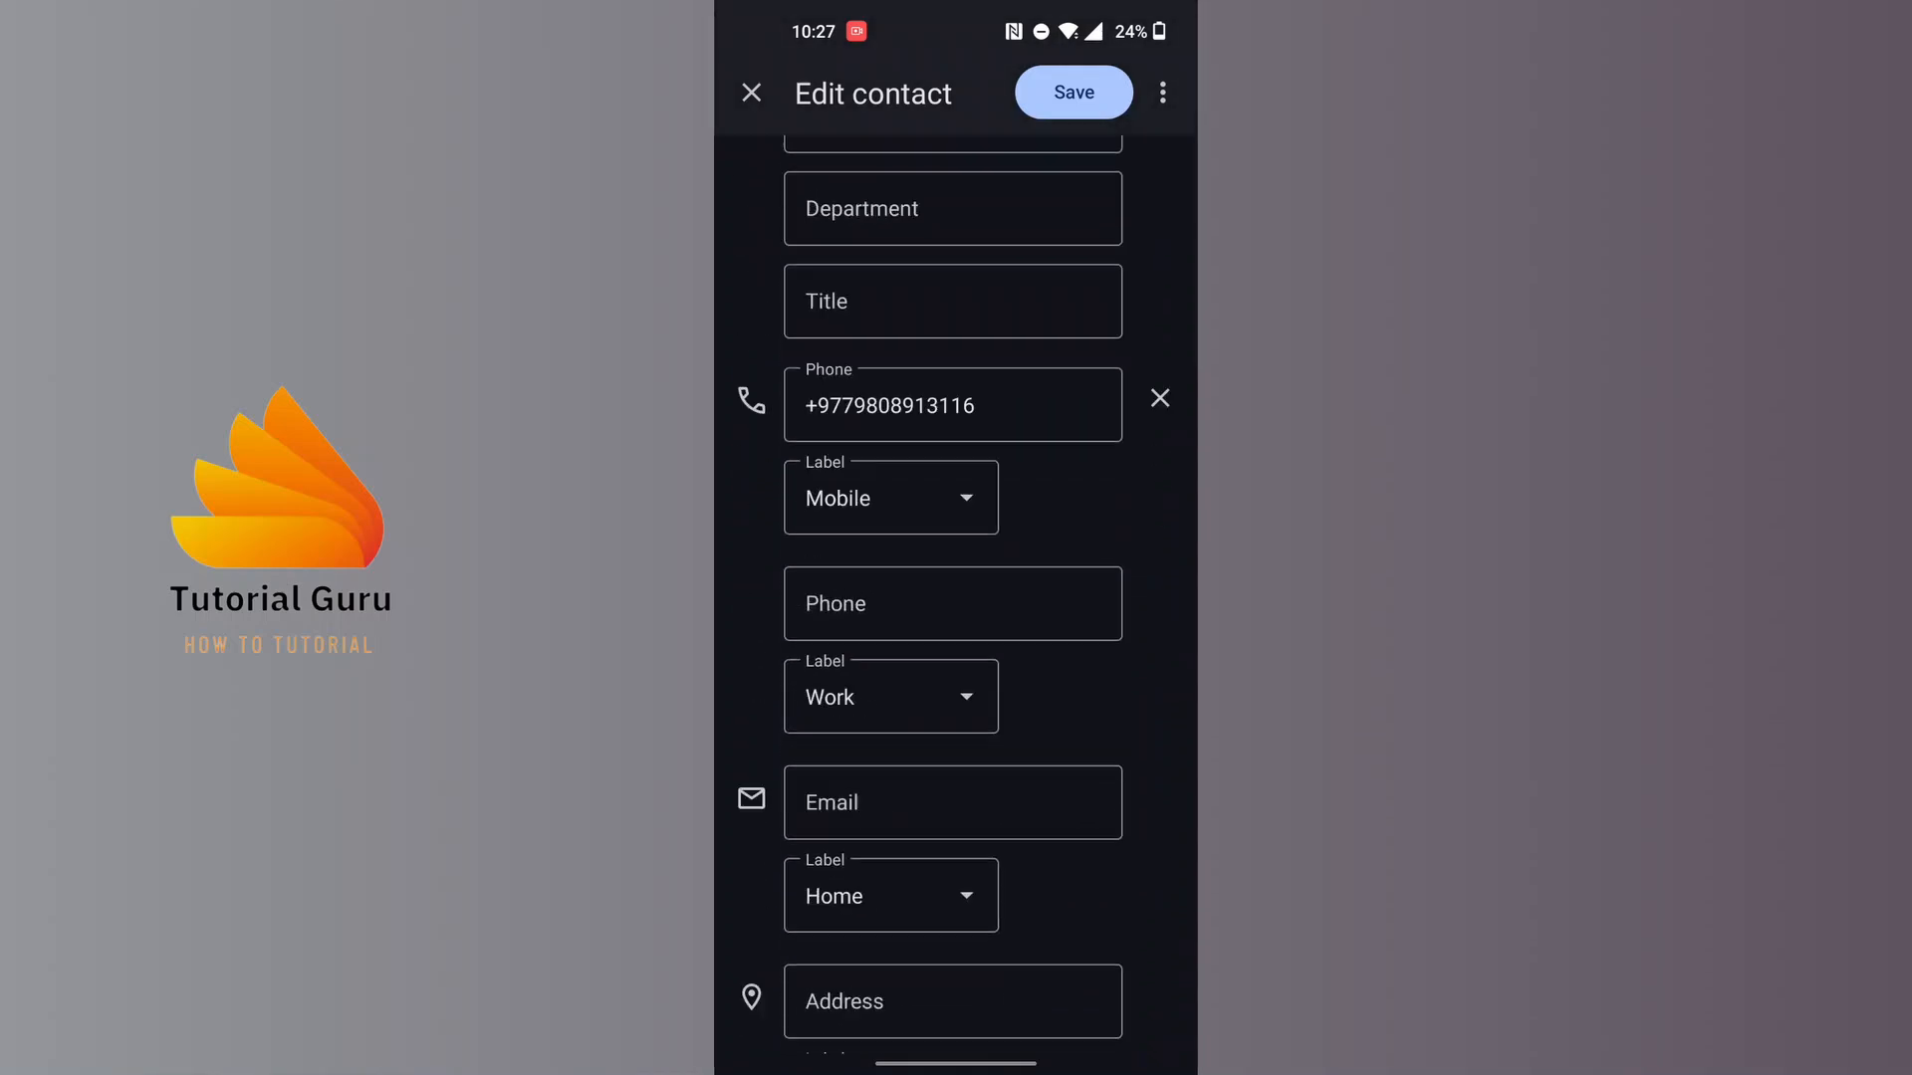
scroll("down", 3)
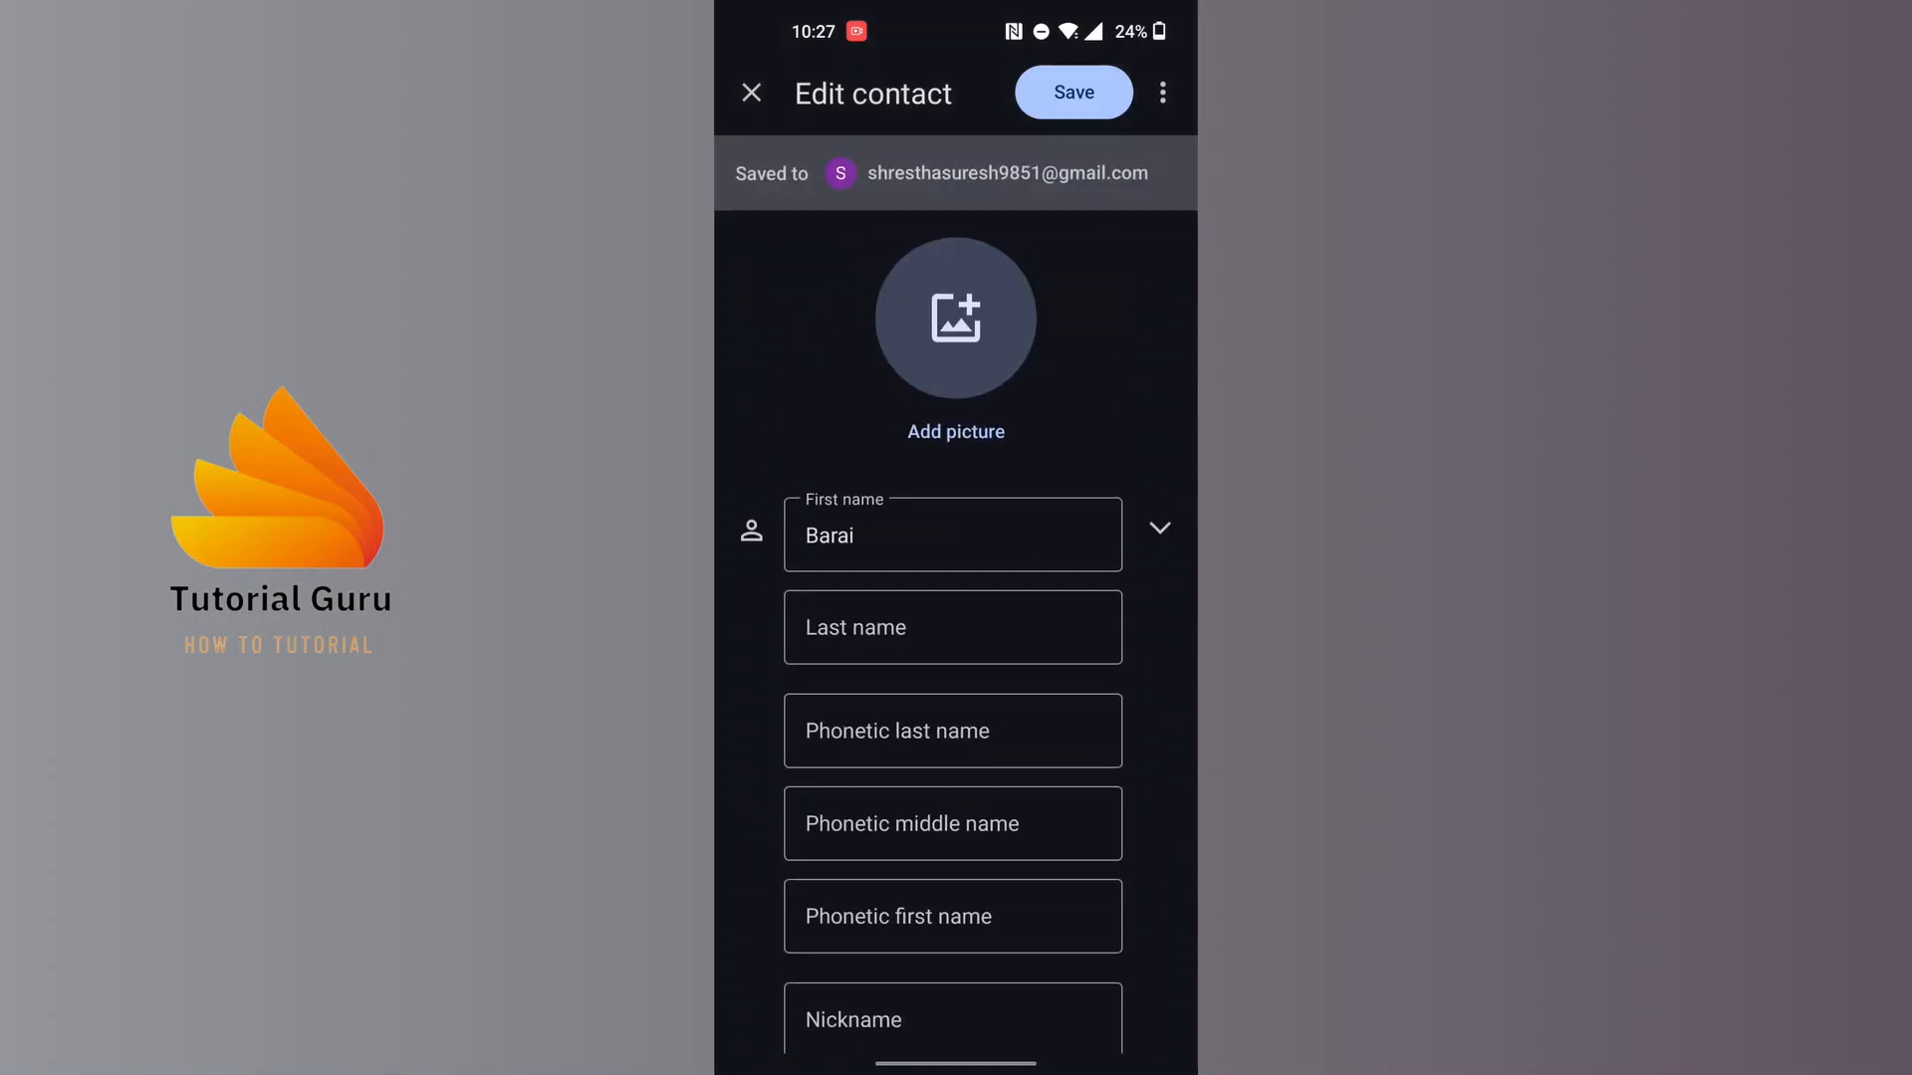
type("Bikram")
type("Barai")
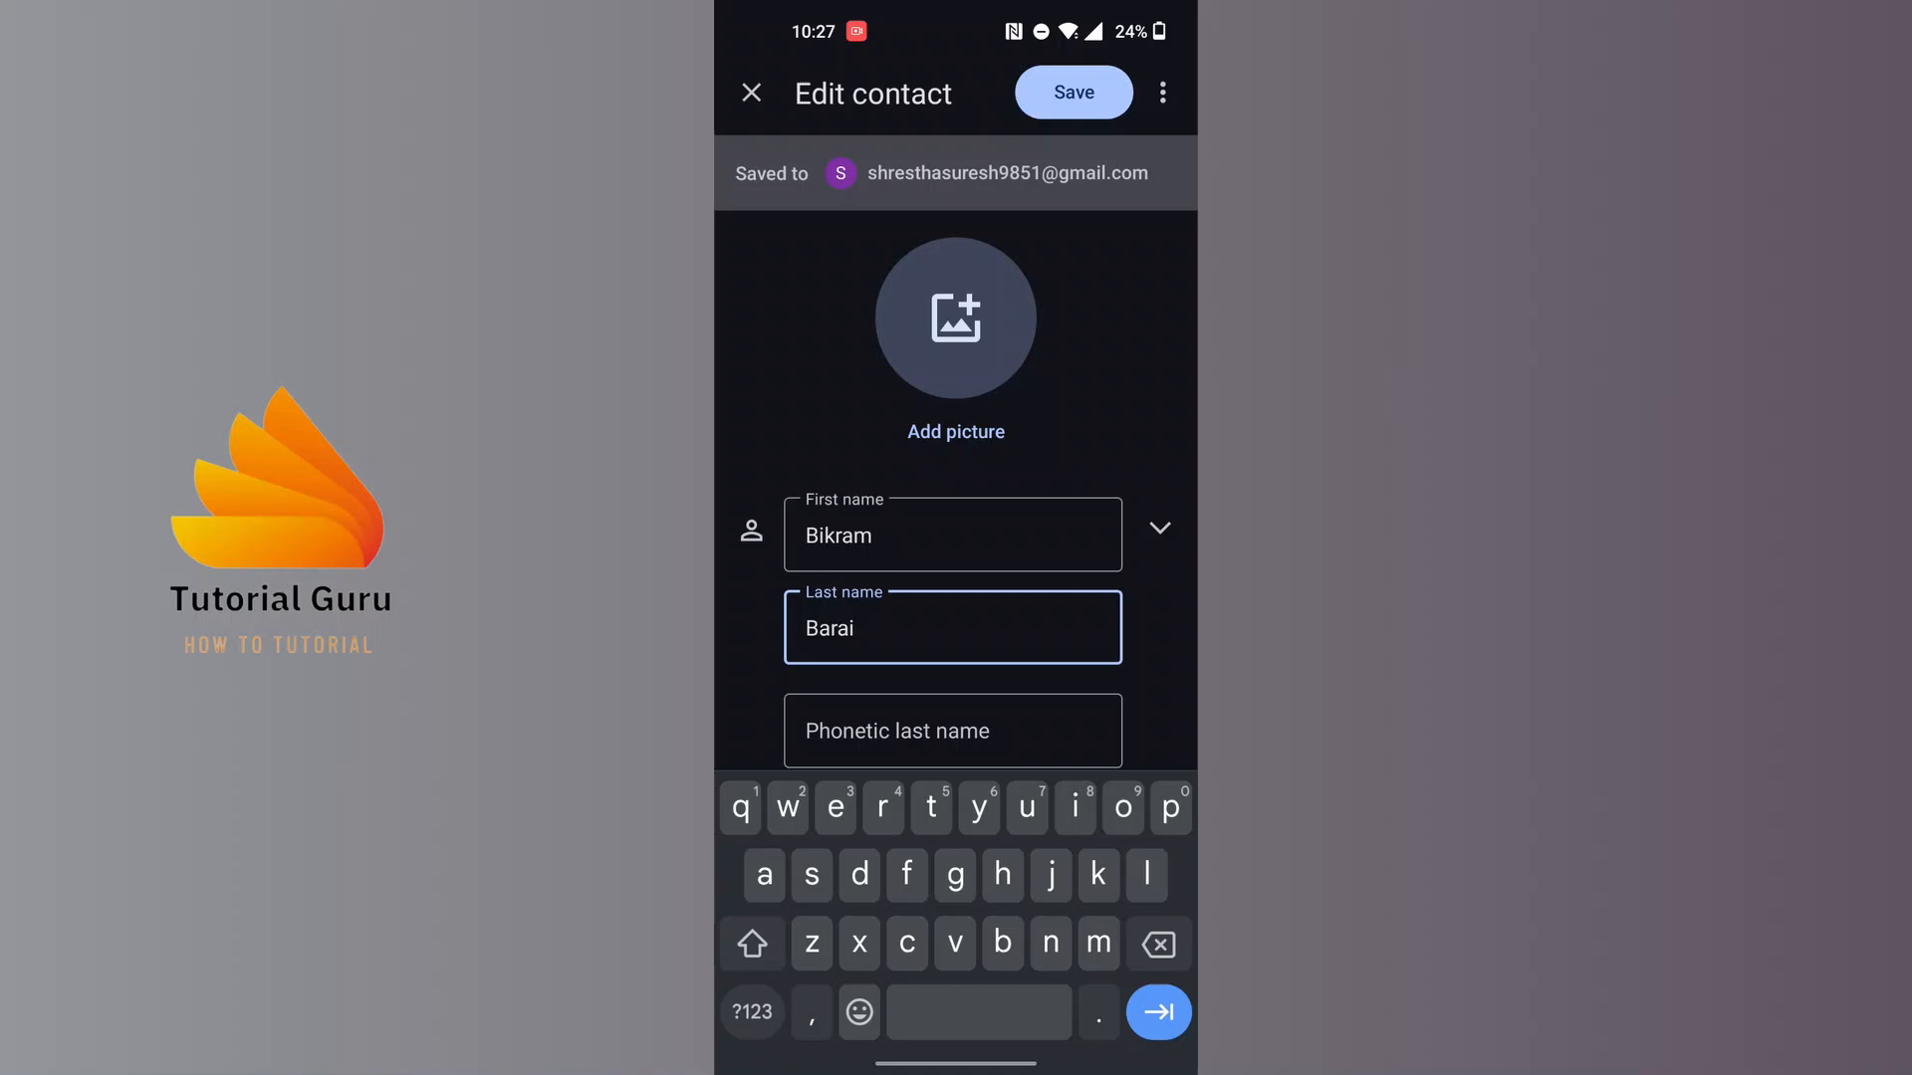
scroll("down", 3)
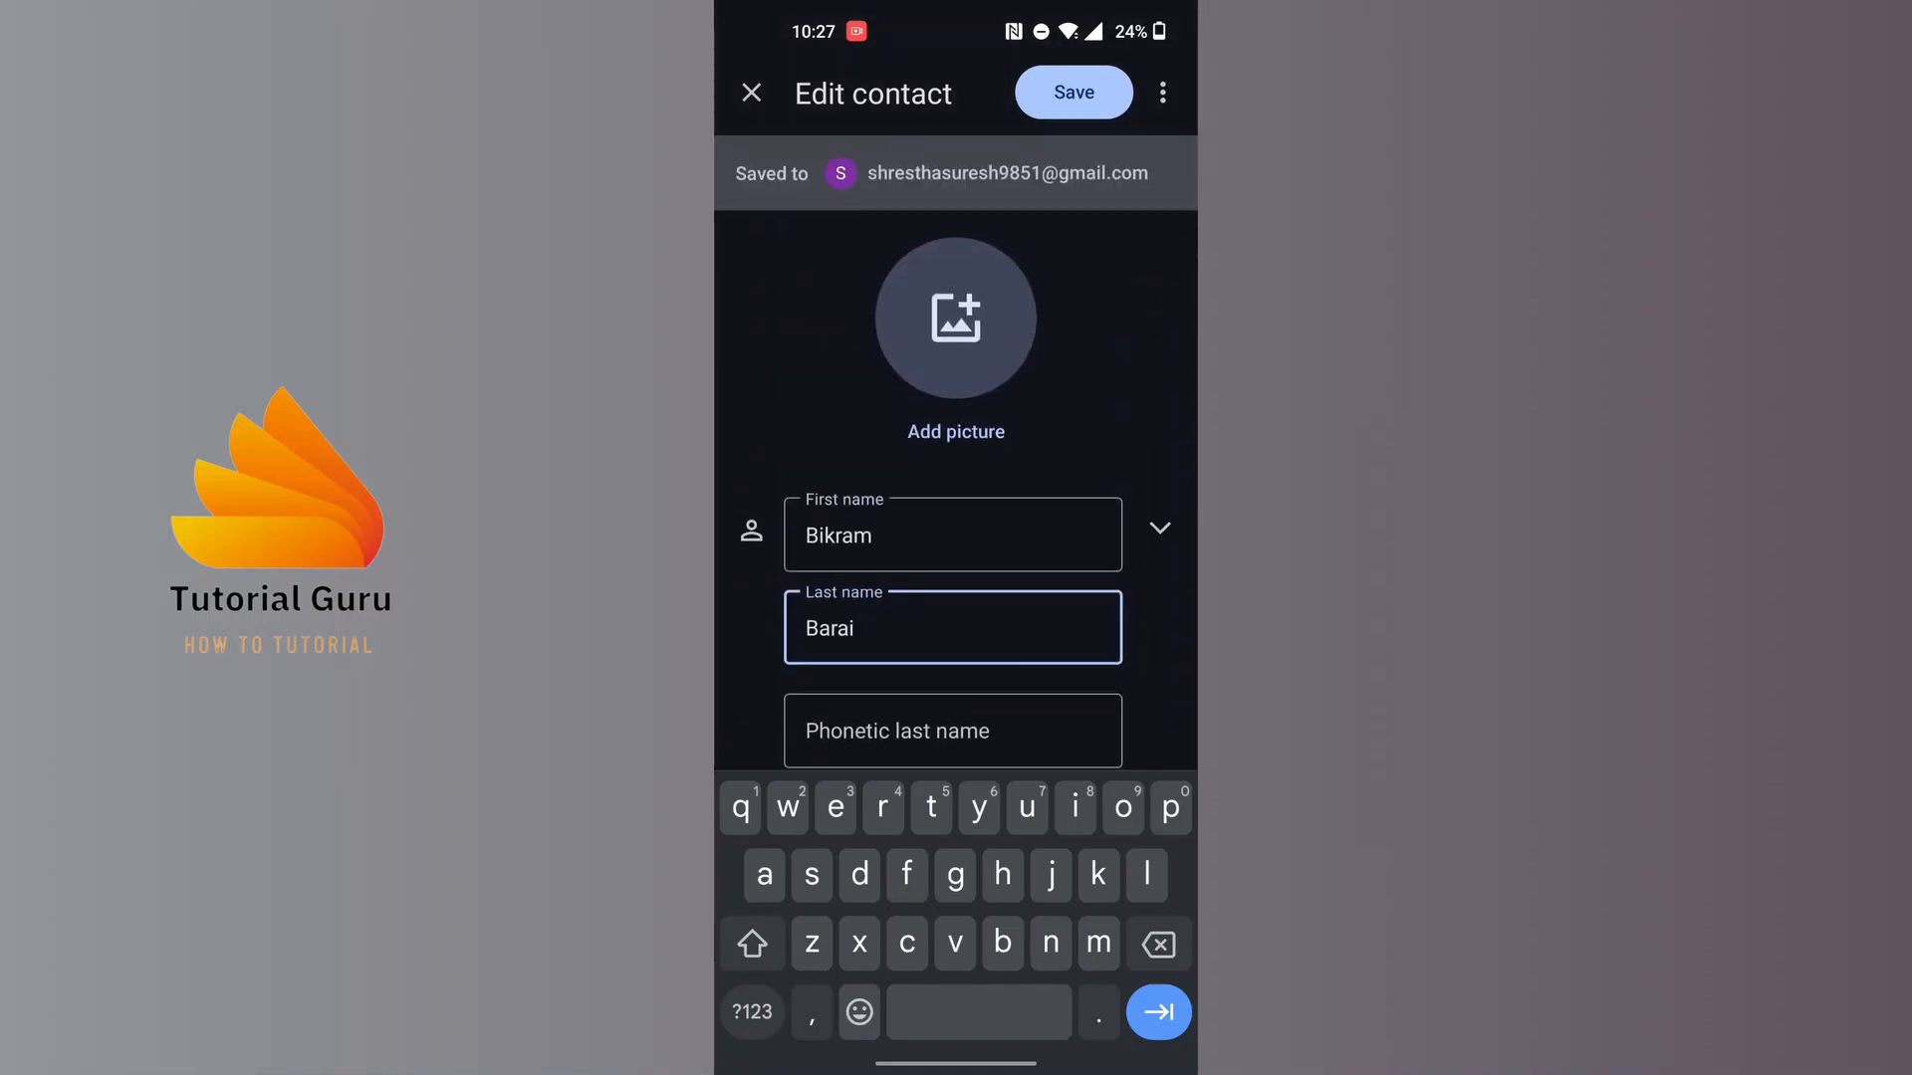
left_click(1073, 91)
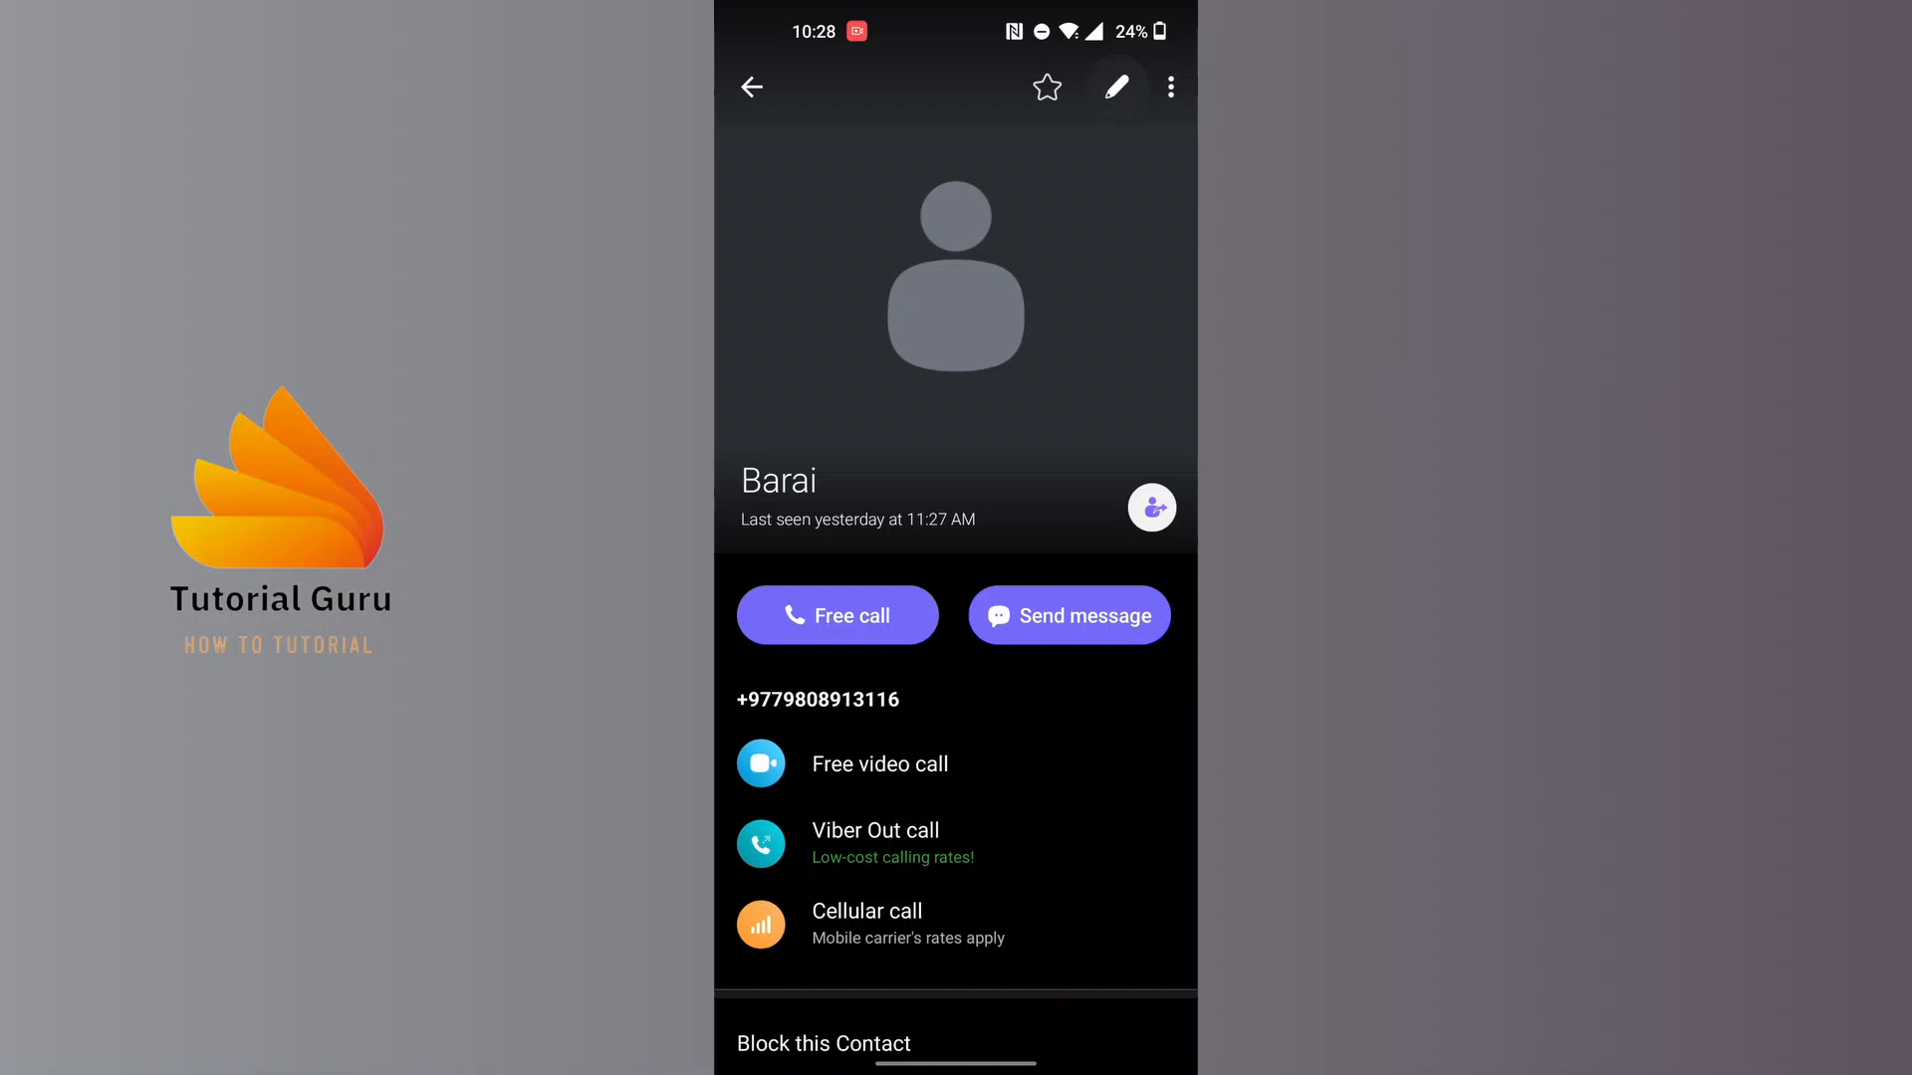
left_click(1111, 86)
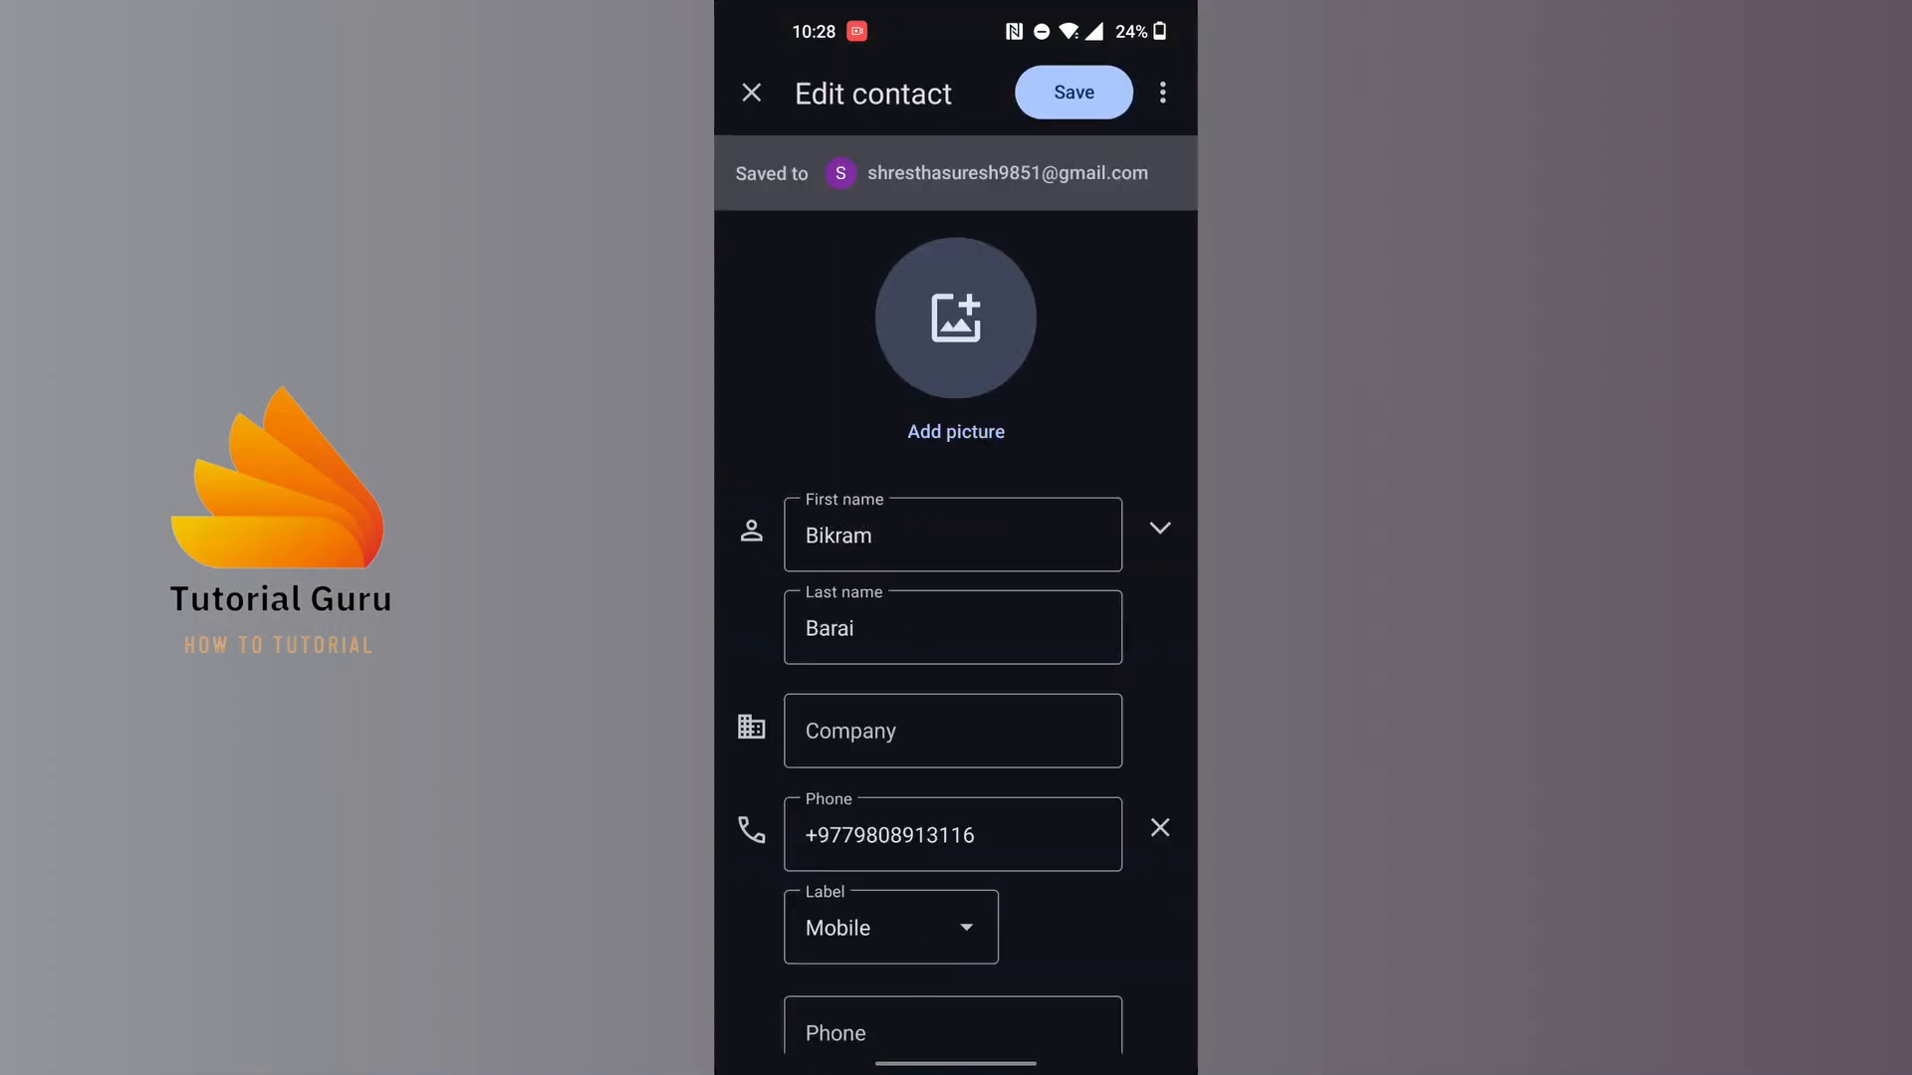
left_click(1074, 91)
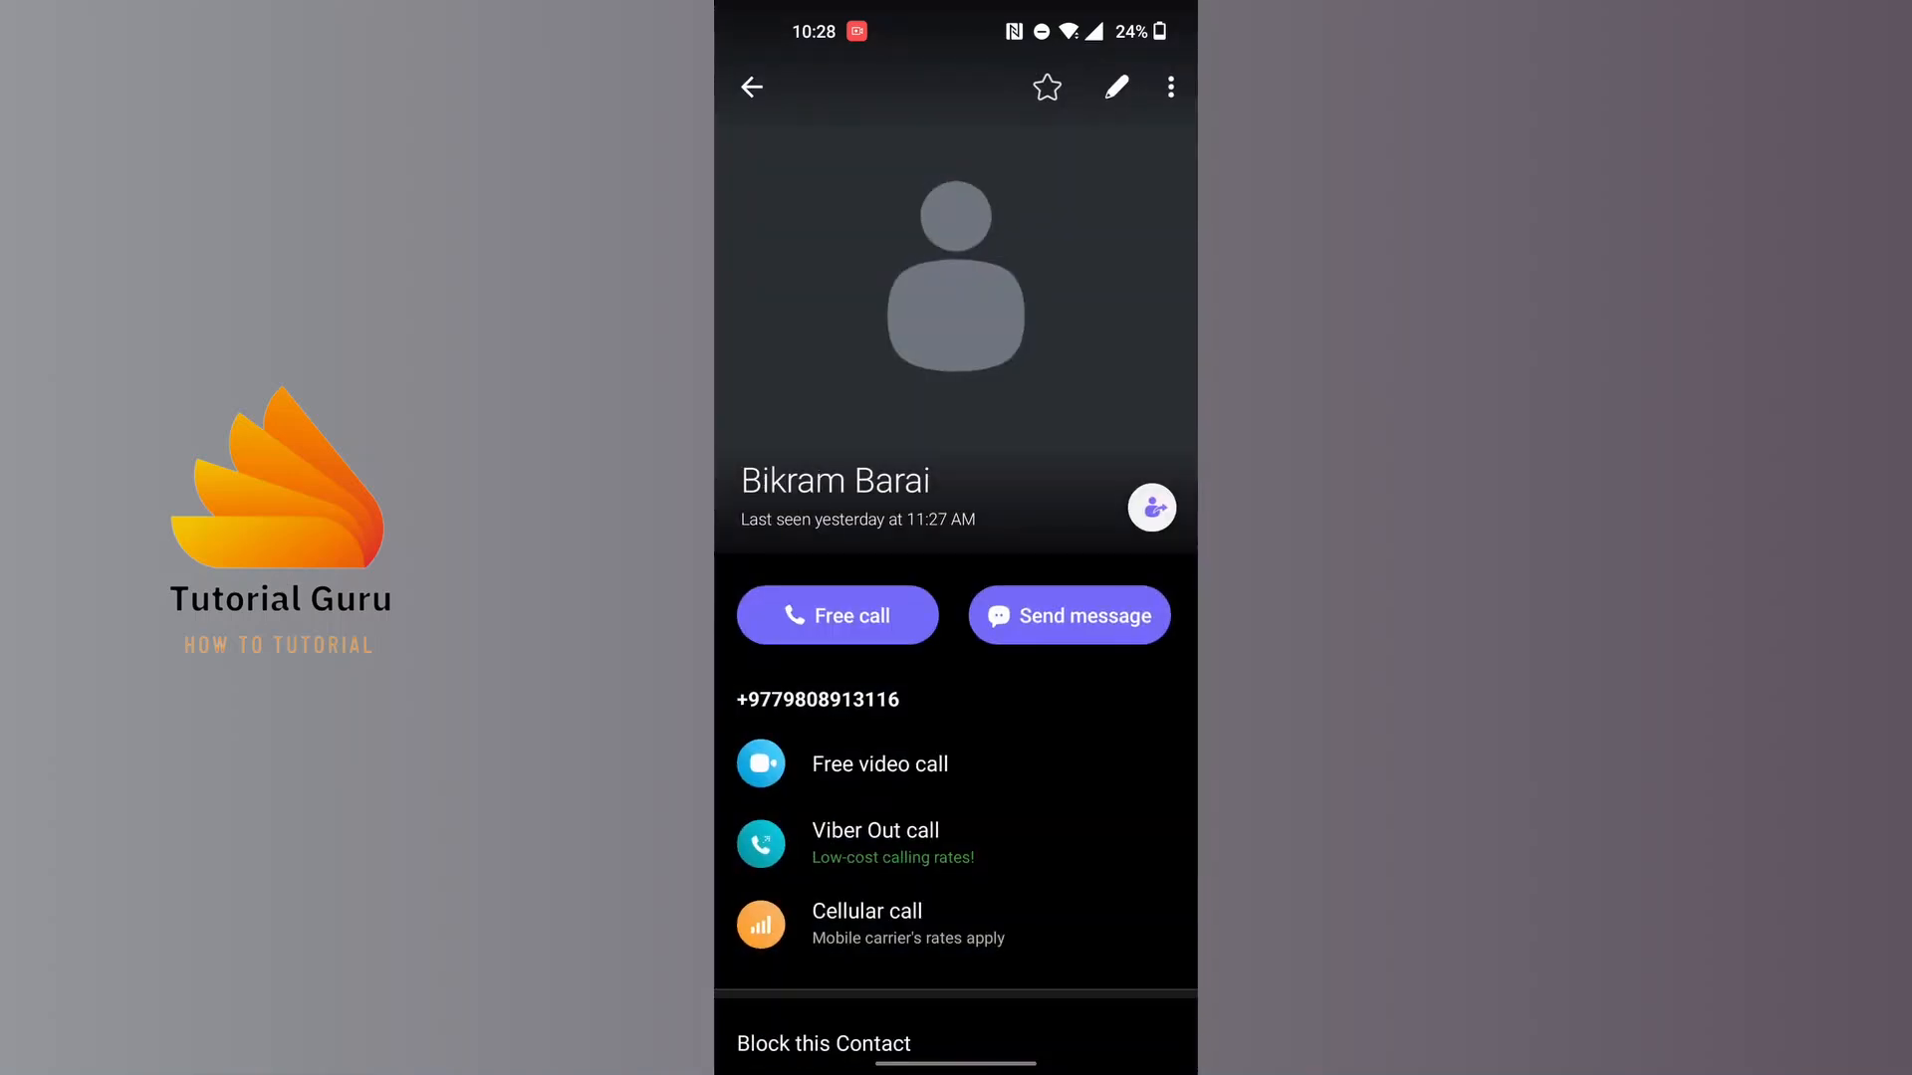